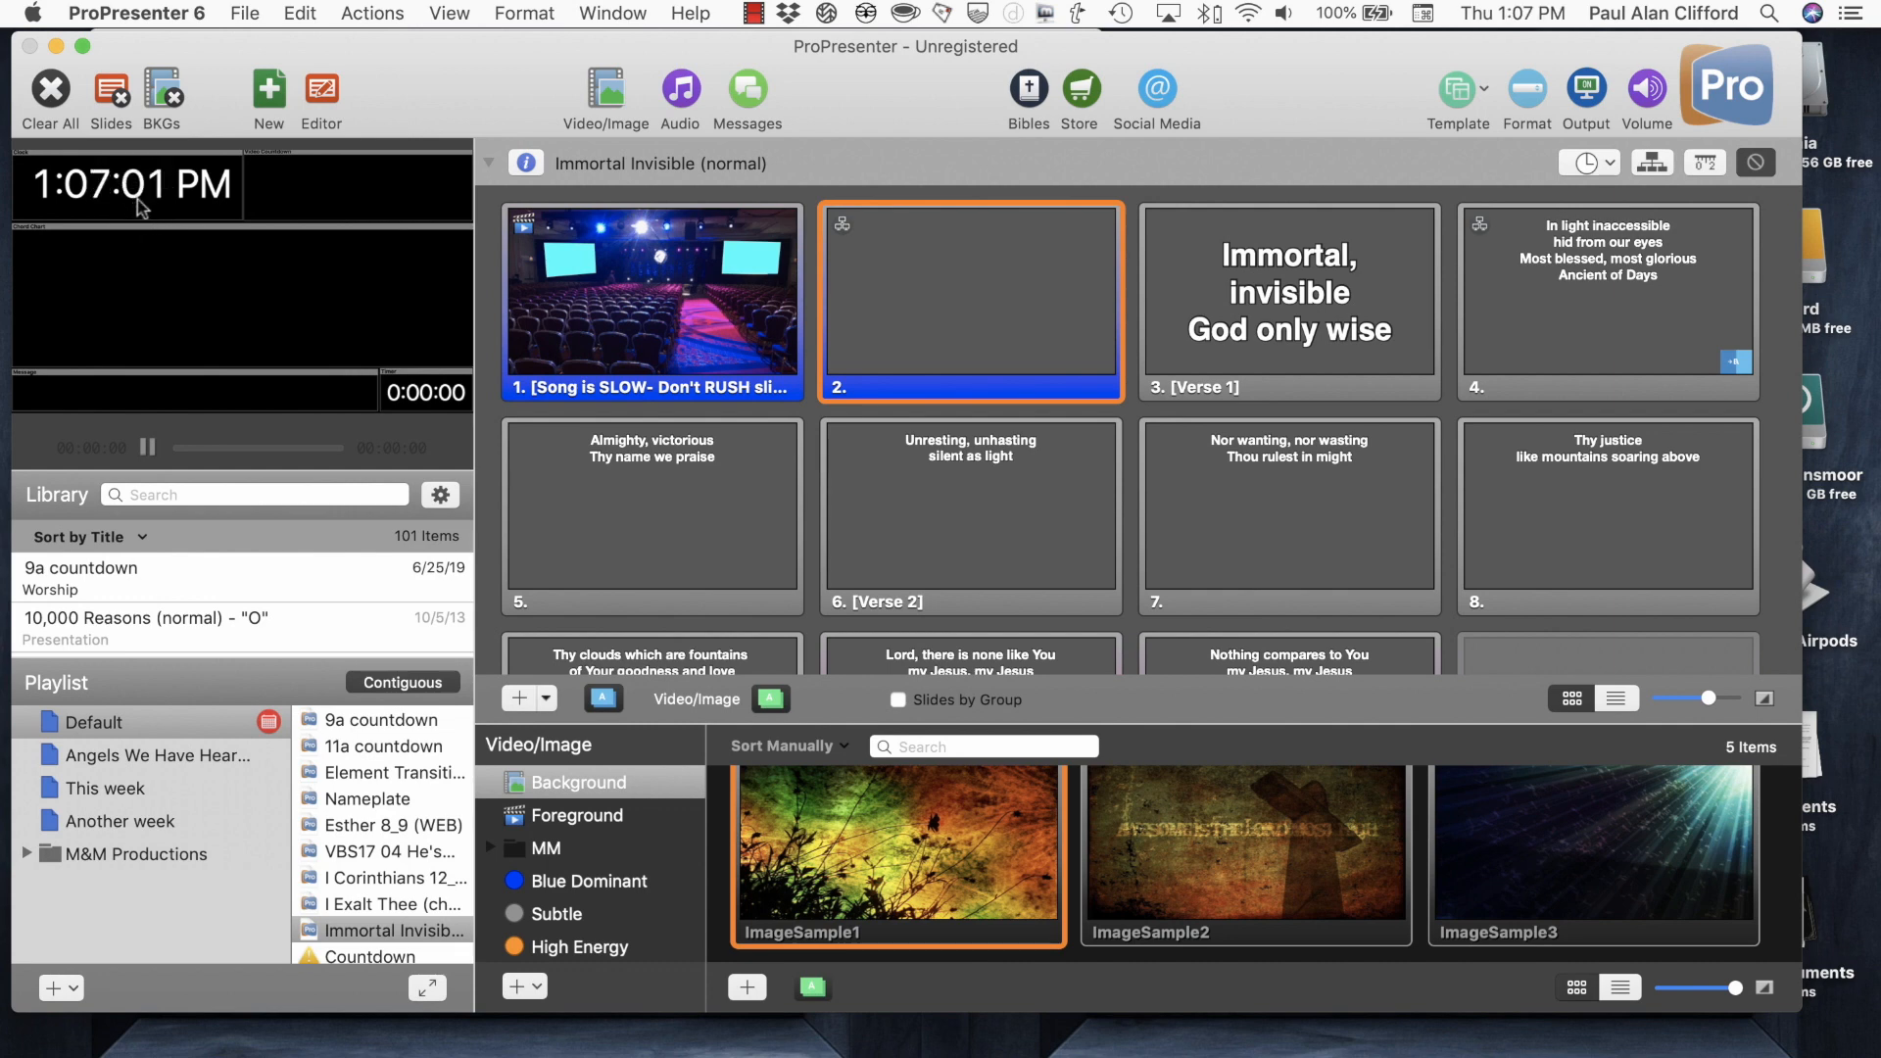
pyautogui.moveTo(423, 44)
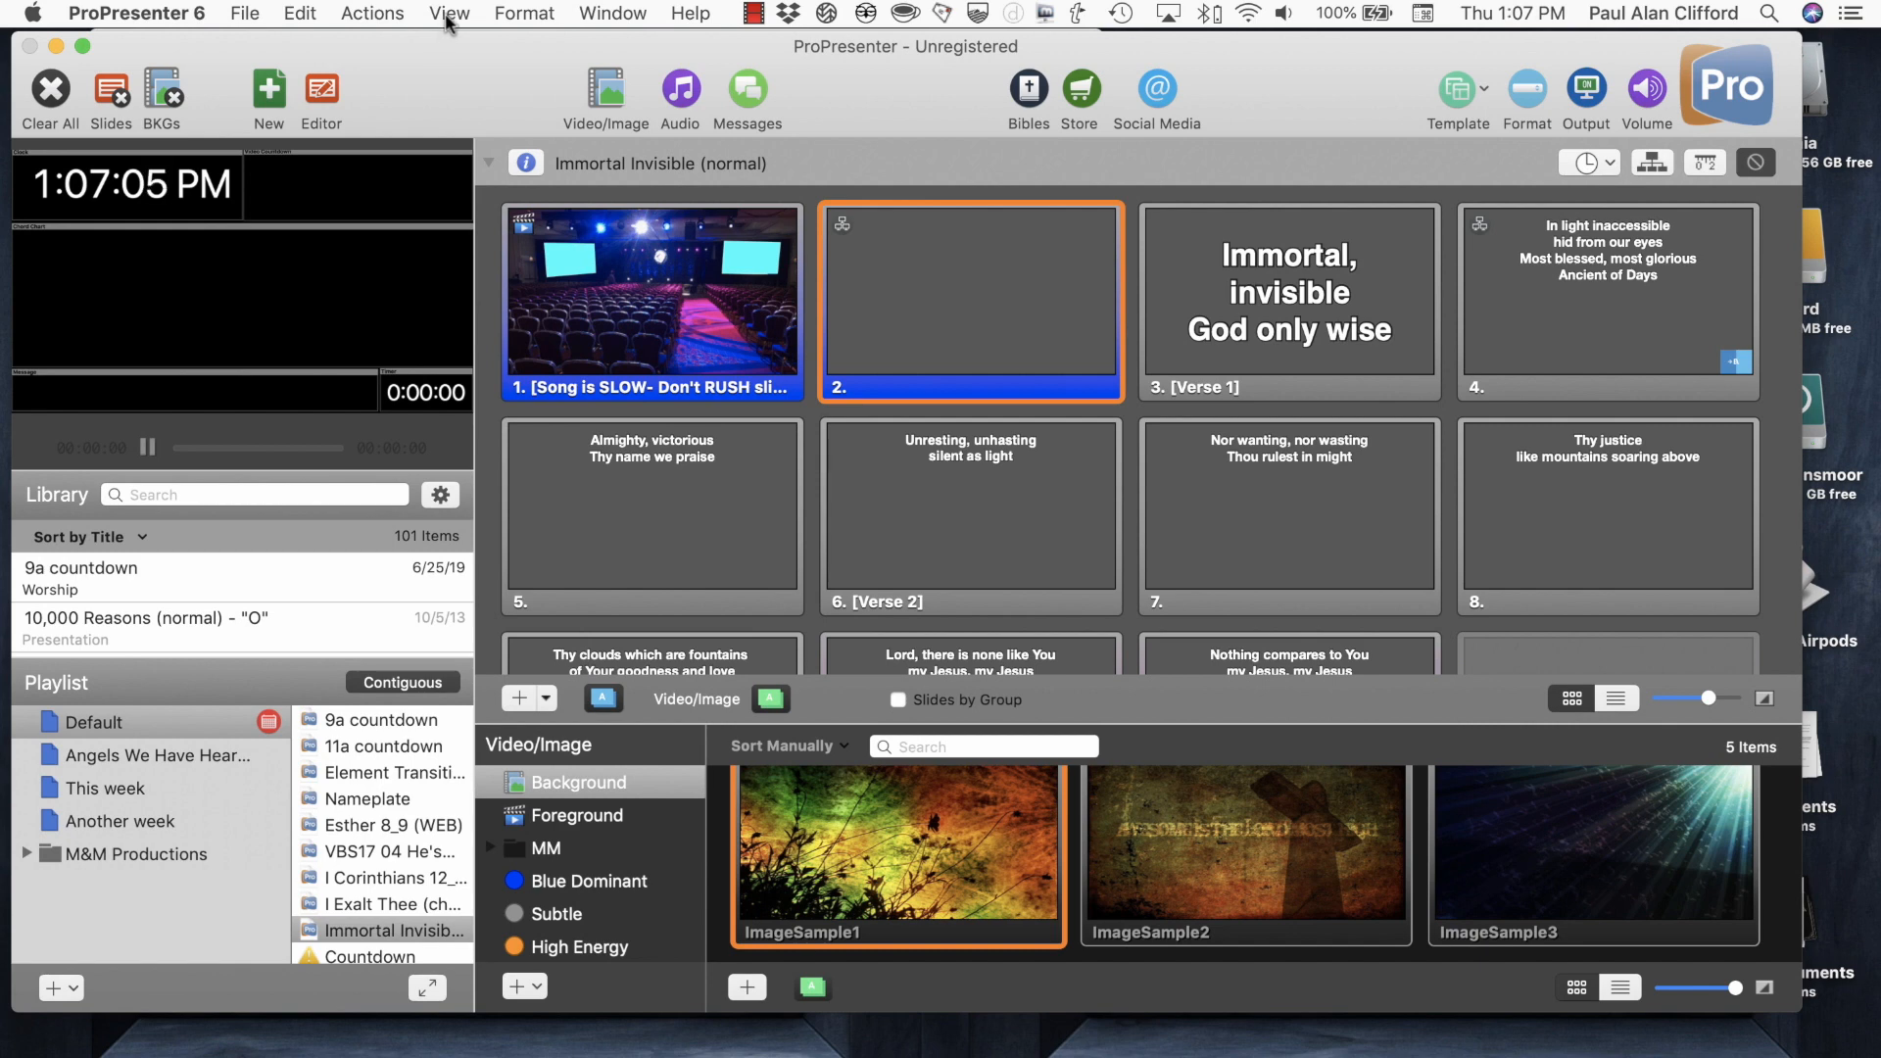
# Open the View menu to list the panels and windows available.
pyautogui.click(447, 13)
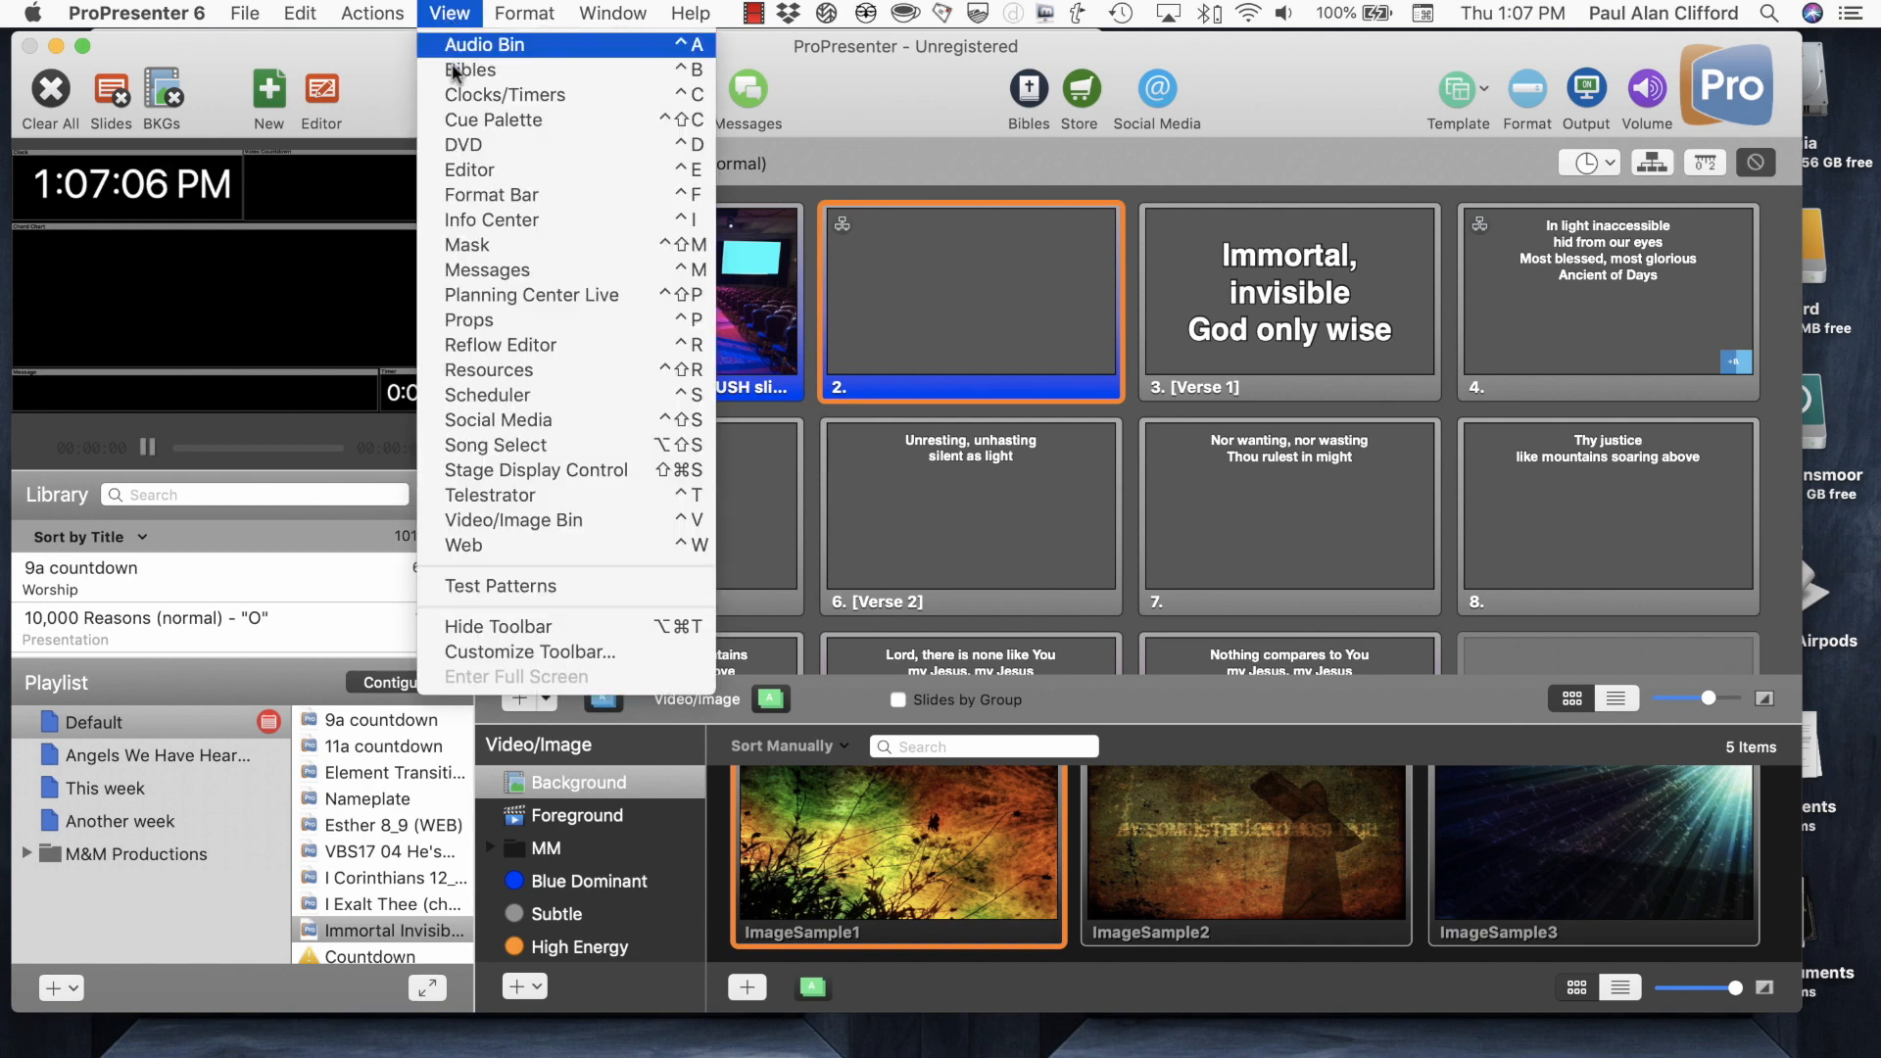
pyautogui.moveTo(503, 95)
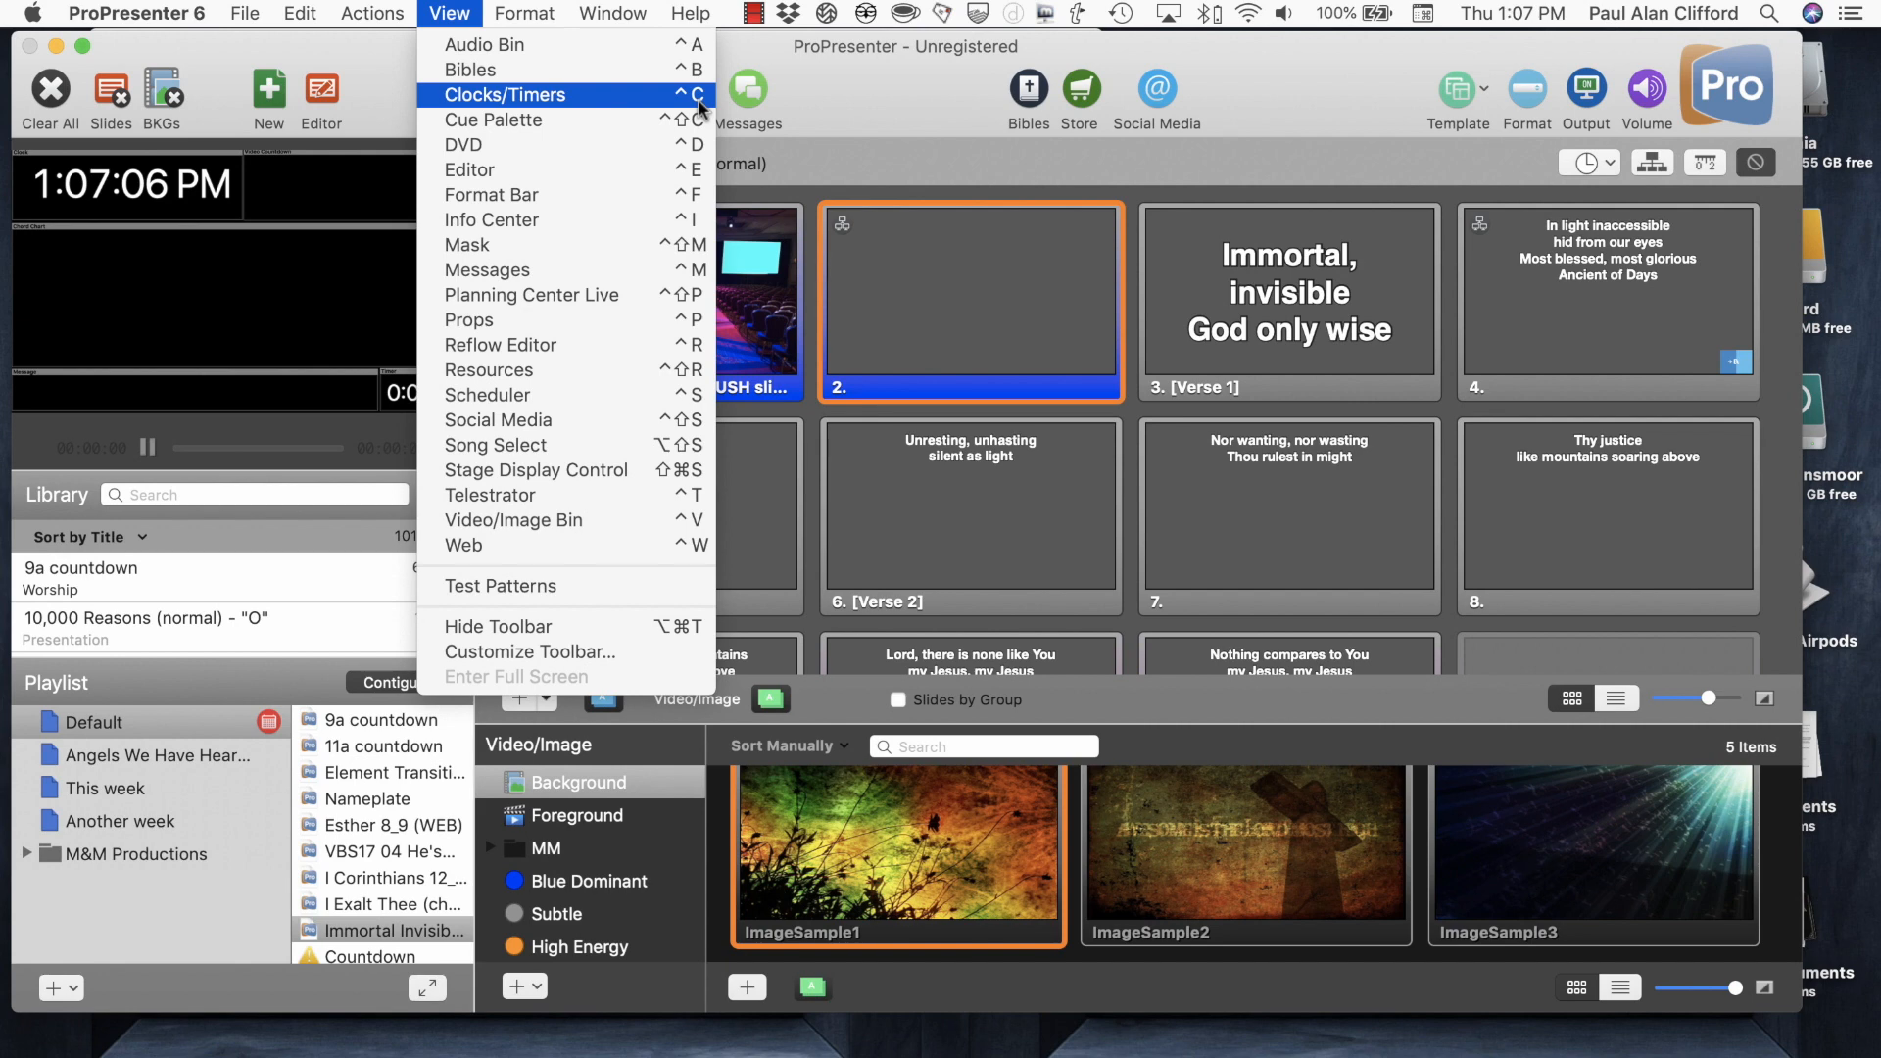
# Show the Clocks/Timers window with its countdowns and Elapsed Time timer.
pyautogui.click(505, 95)
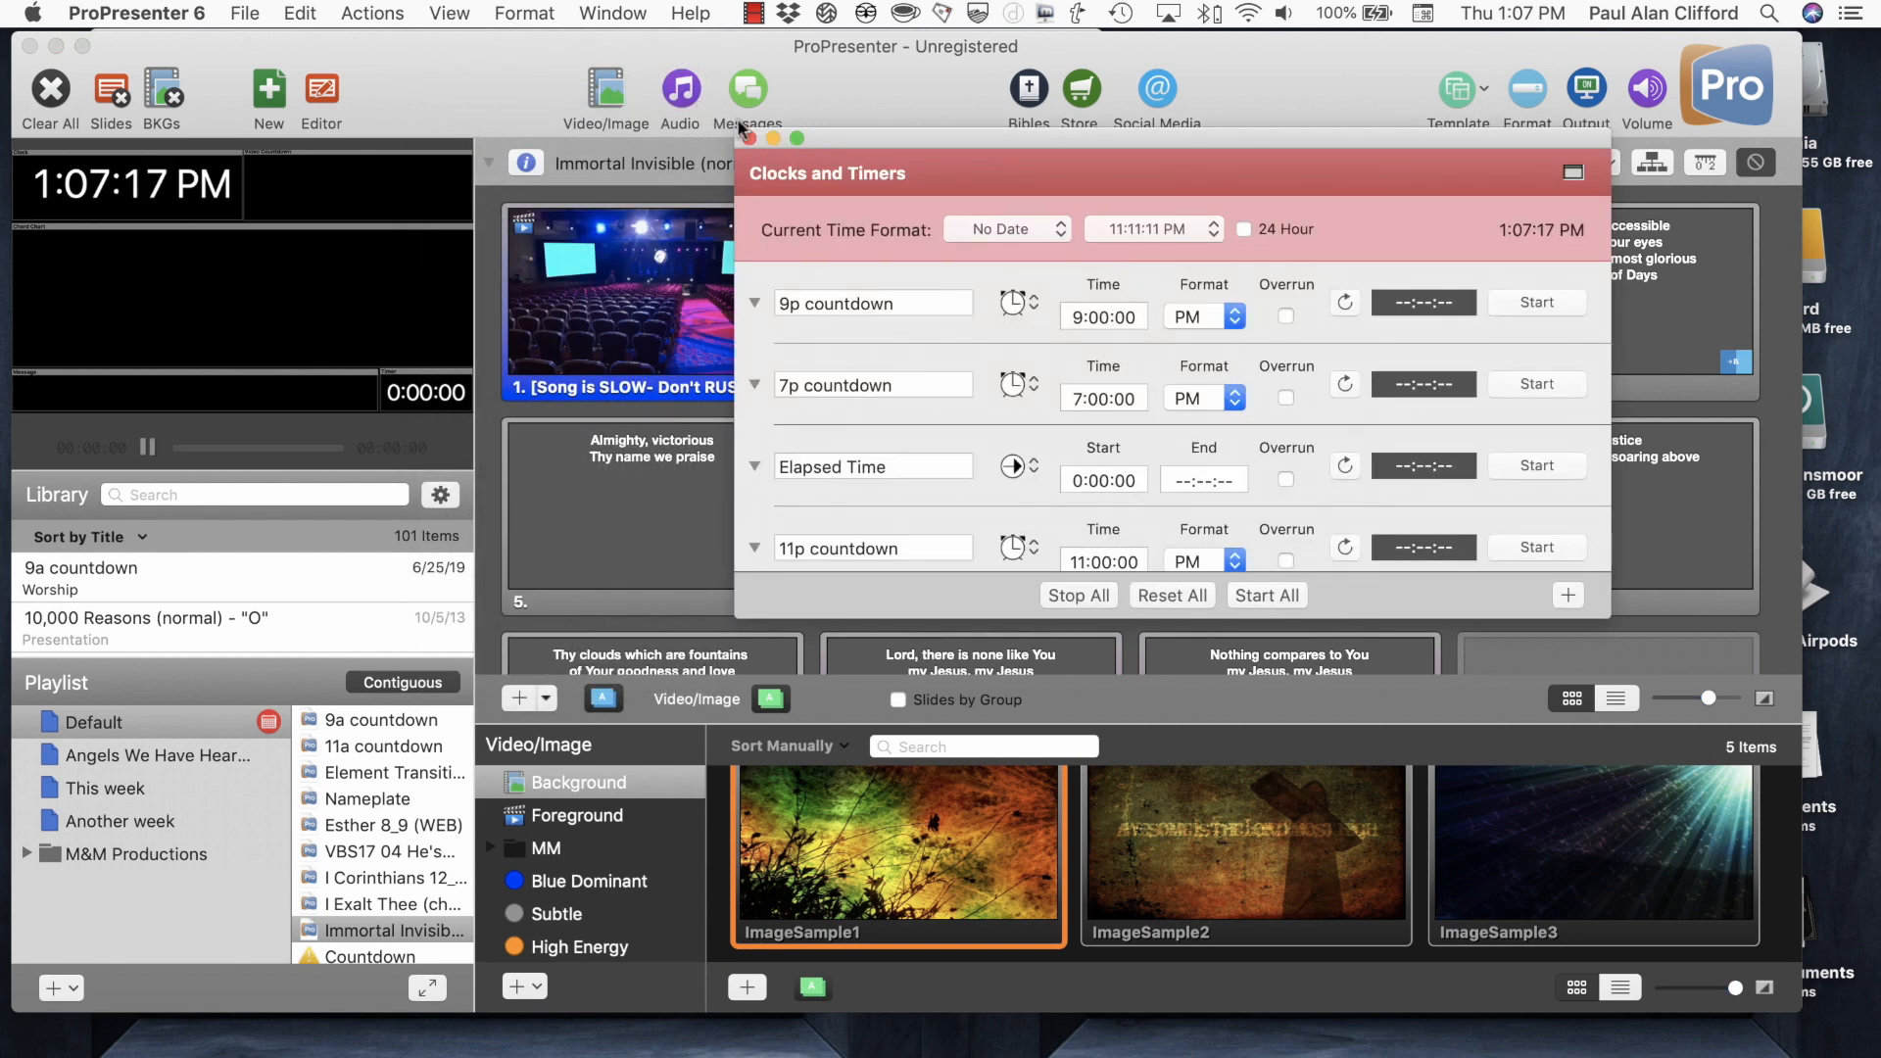
pyautogui.moveTo(879, 256)
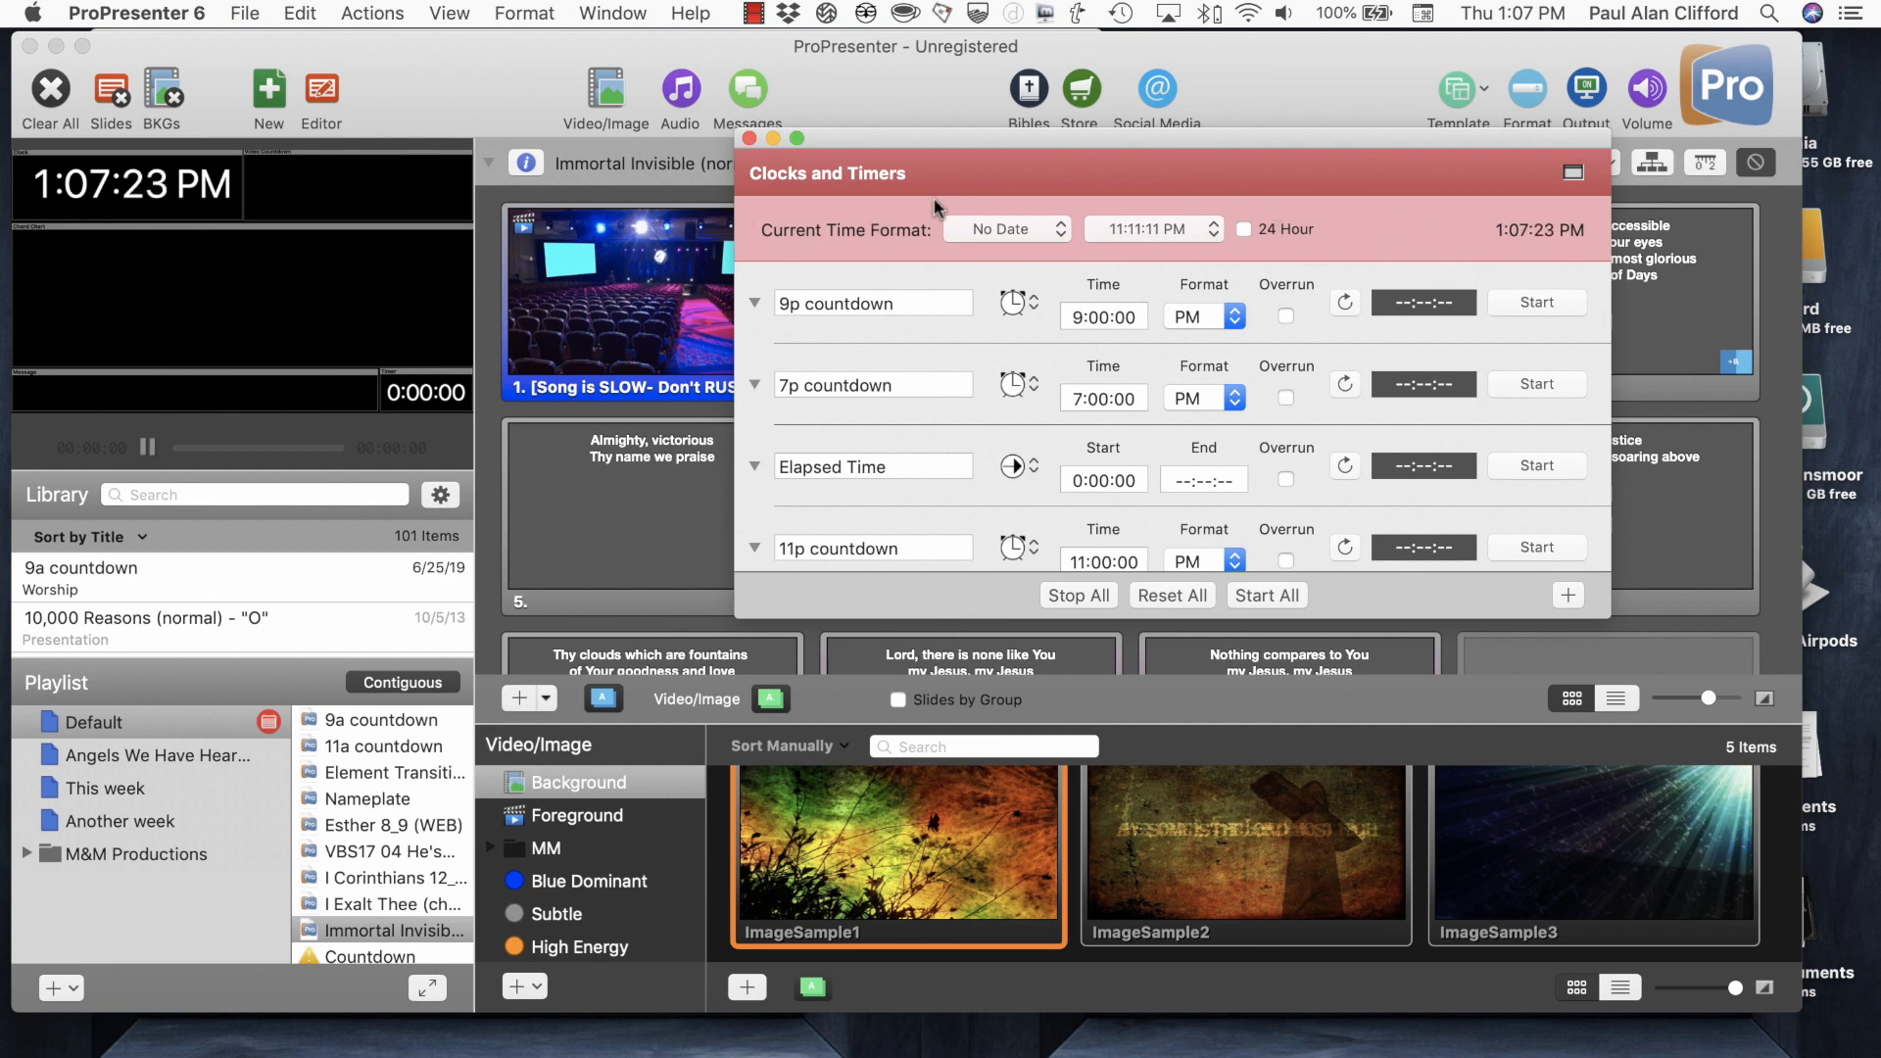
pyautogui.moveTo(1225, 251)
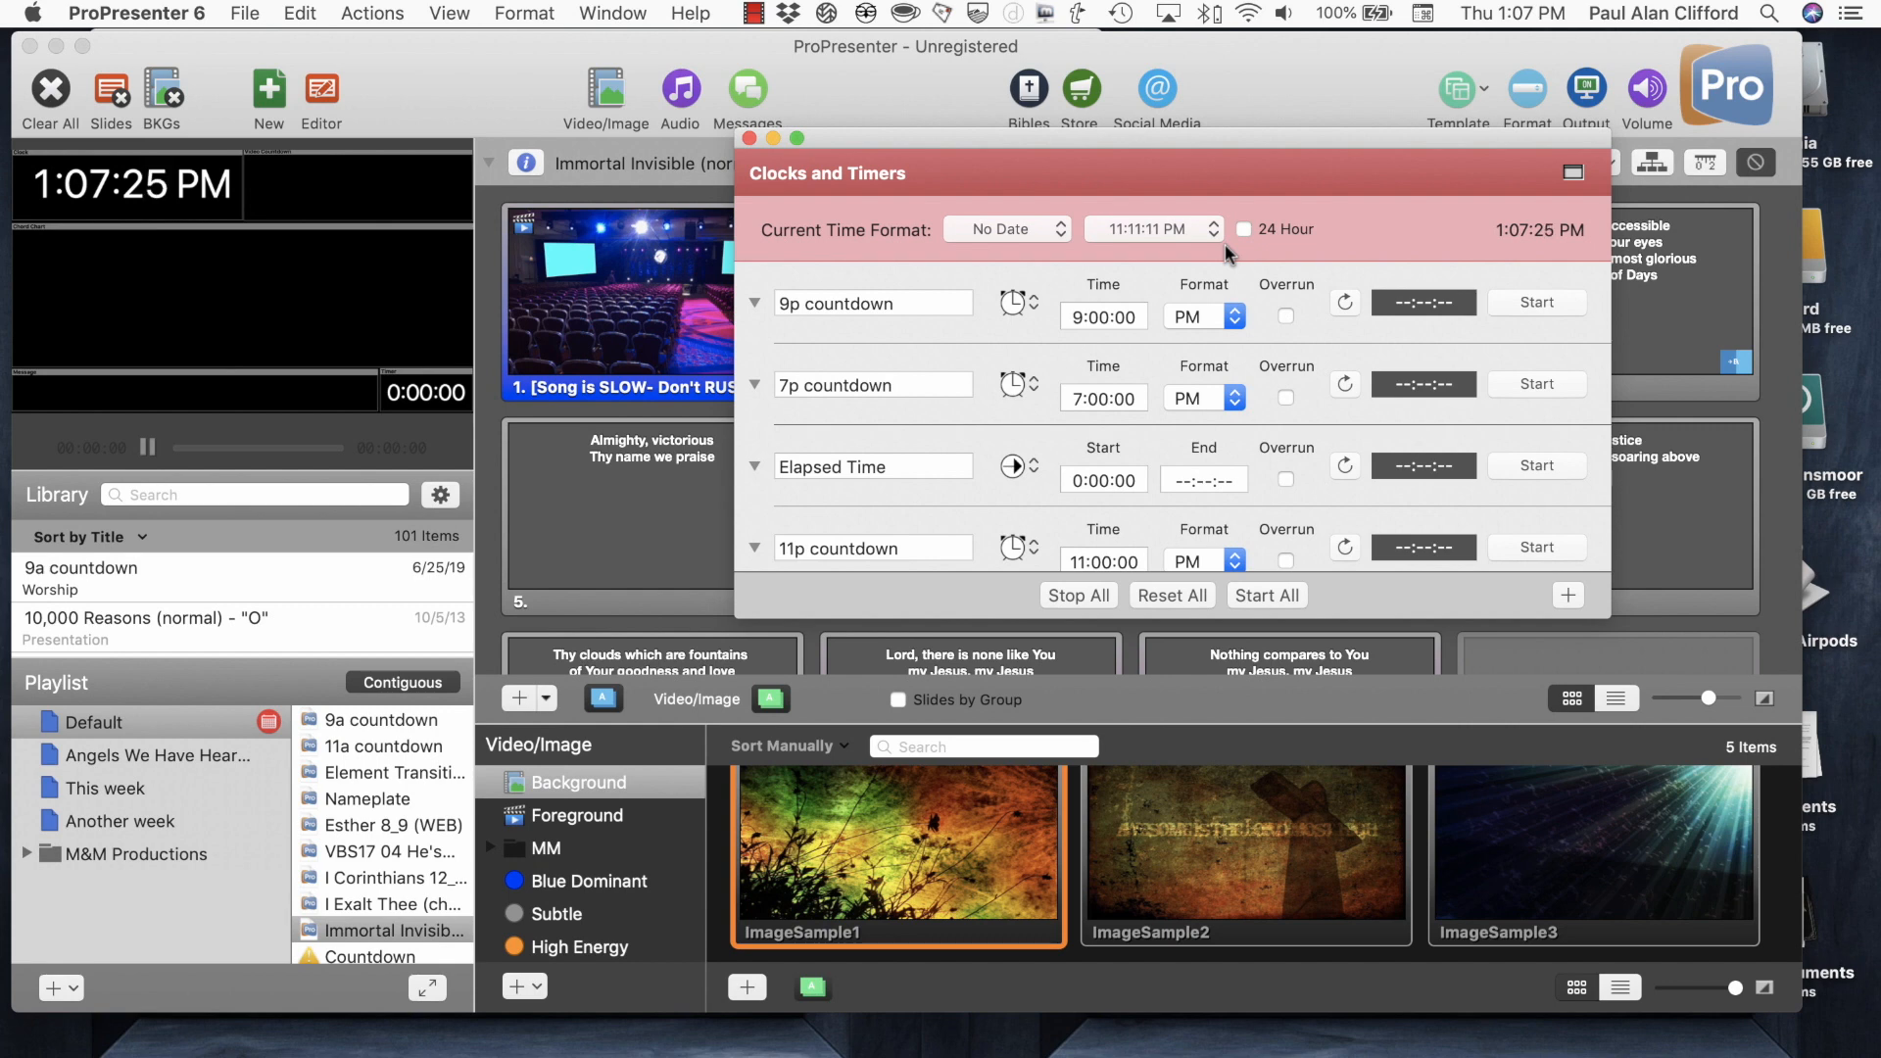
pyautogui.moveTo(1206, 214)
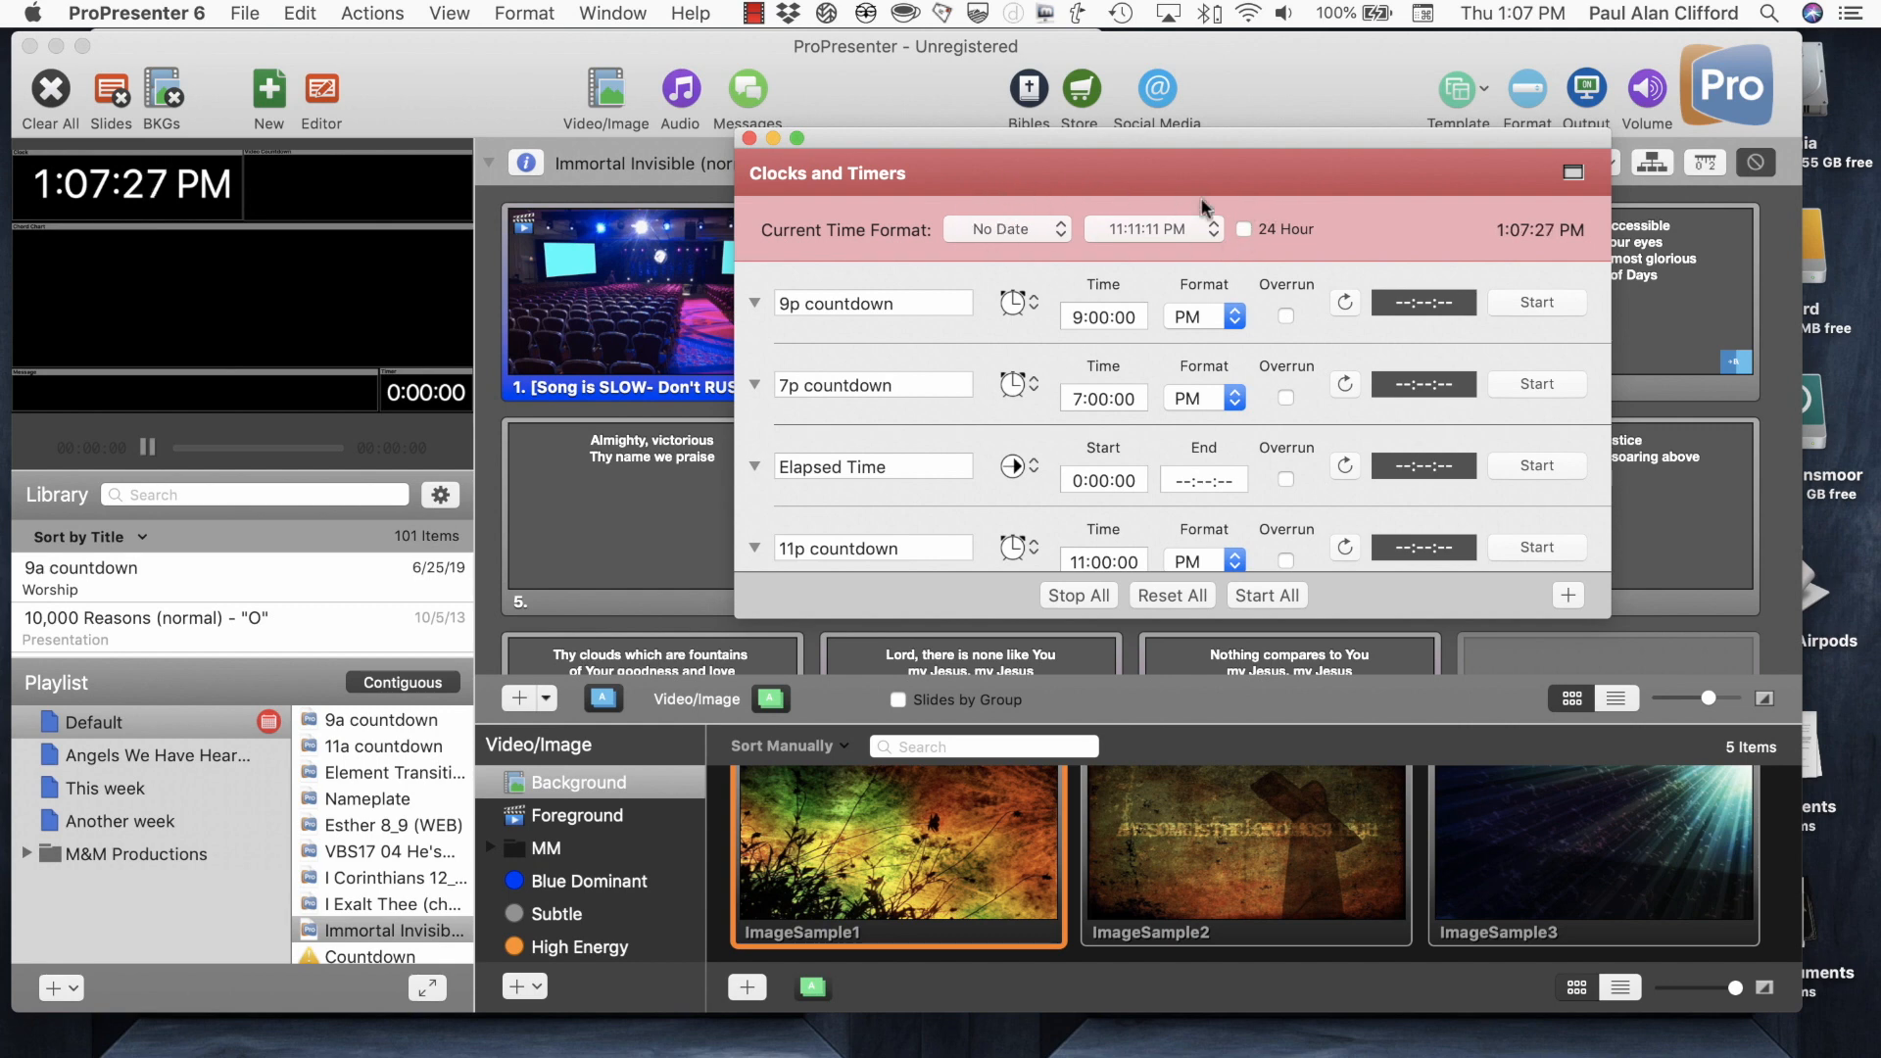
# Set the current time date format to 6/27/19 after previewing June 27, 2019.
pyautogui.click(1005, 228)
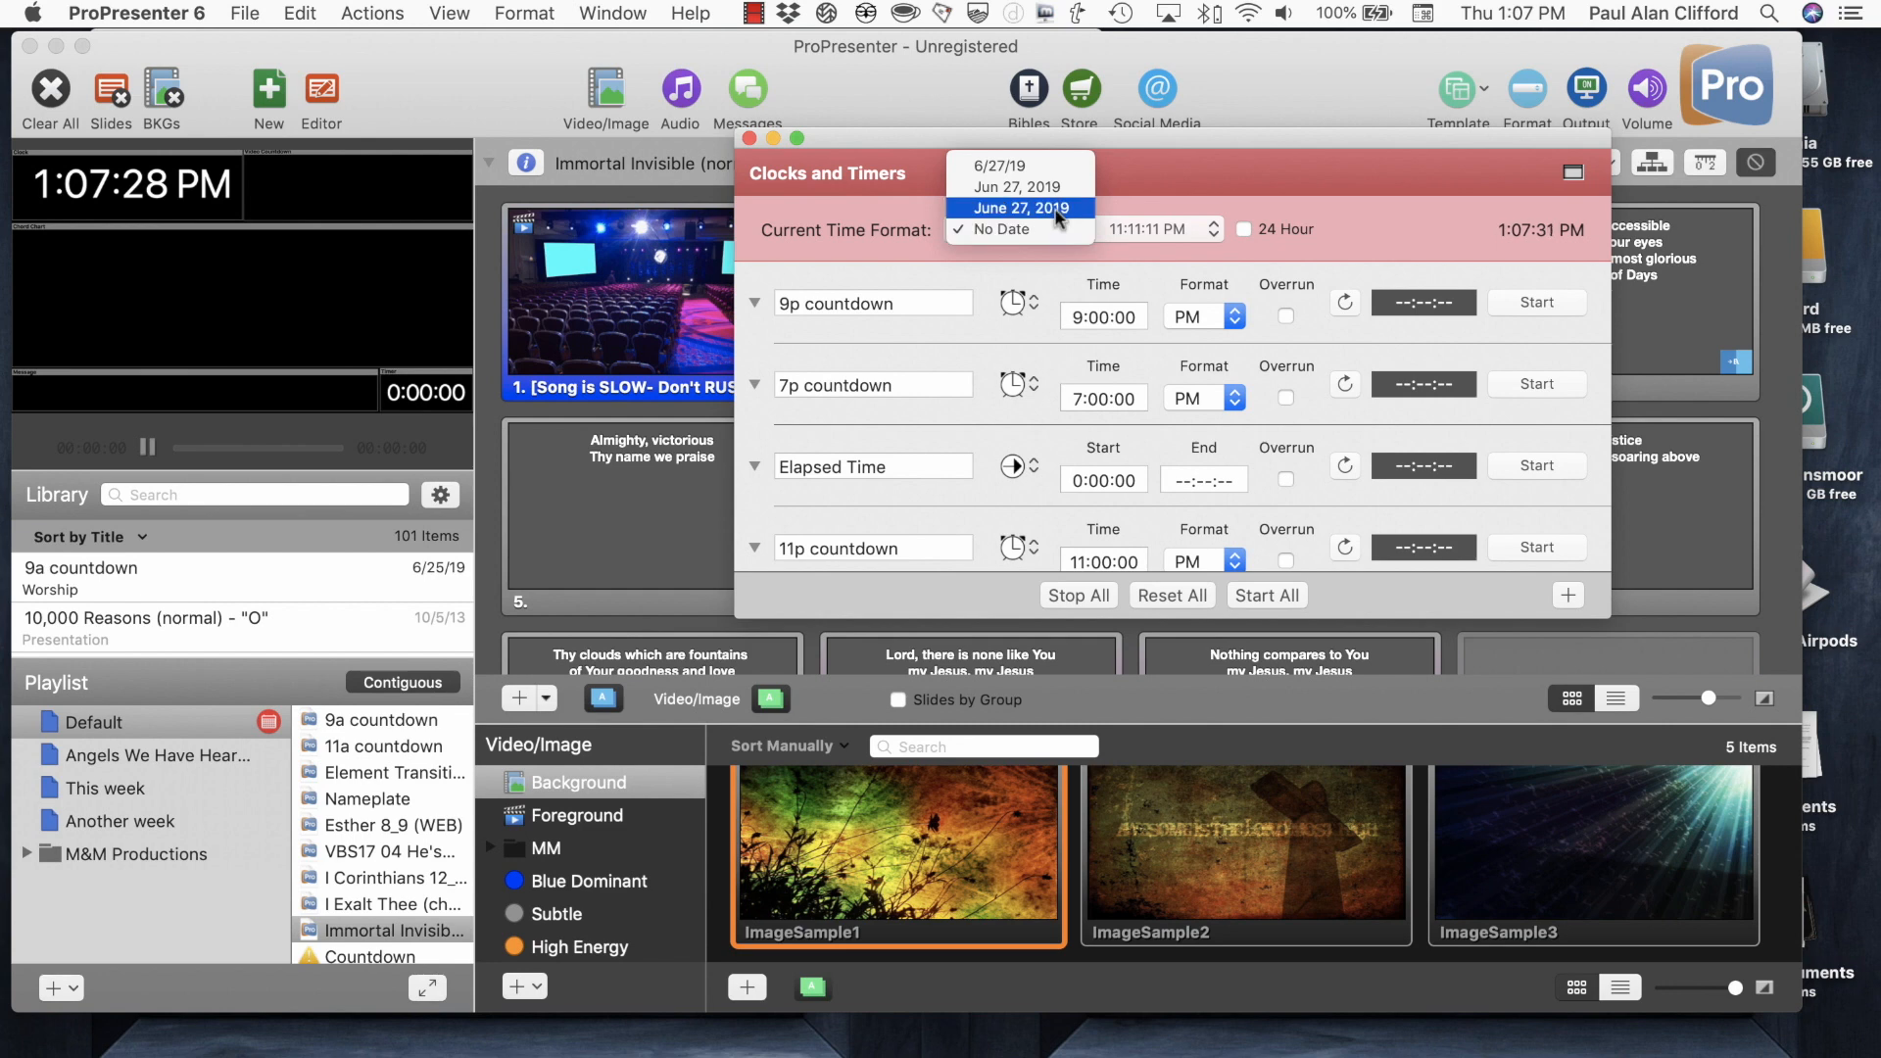
pyautogui.click(1019, 208)
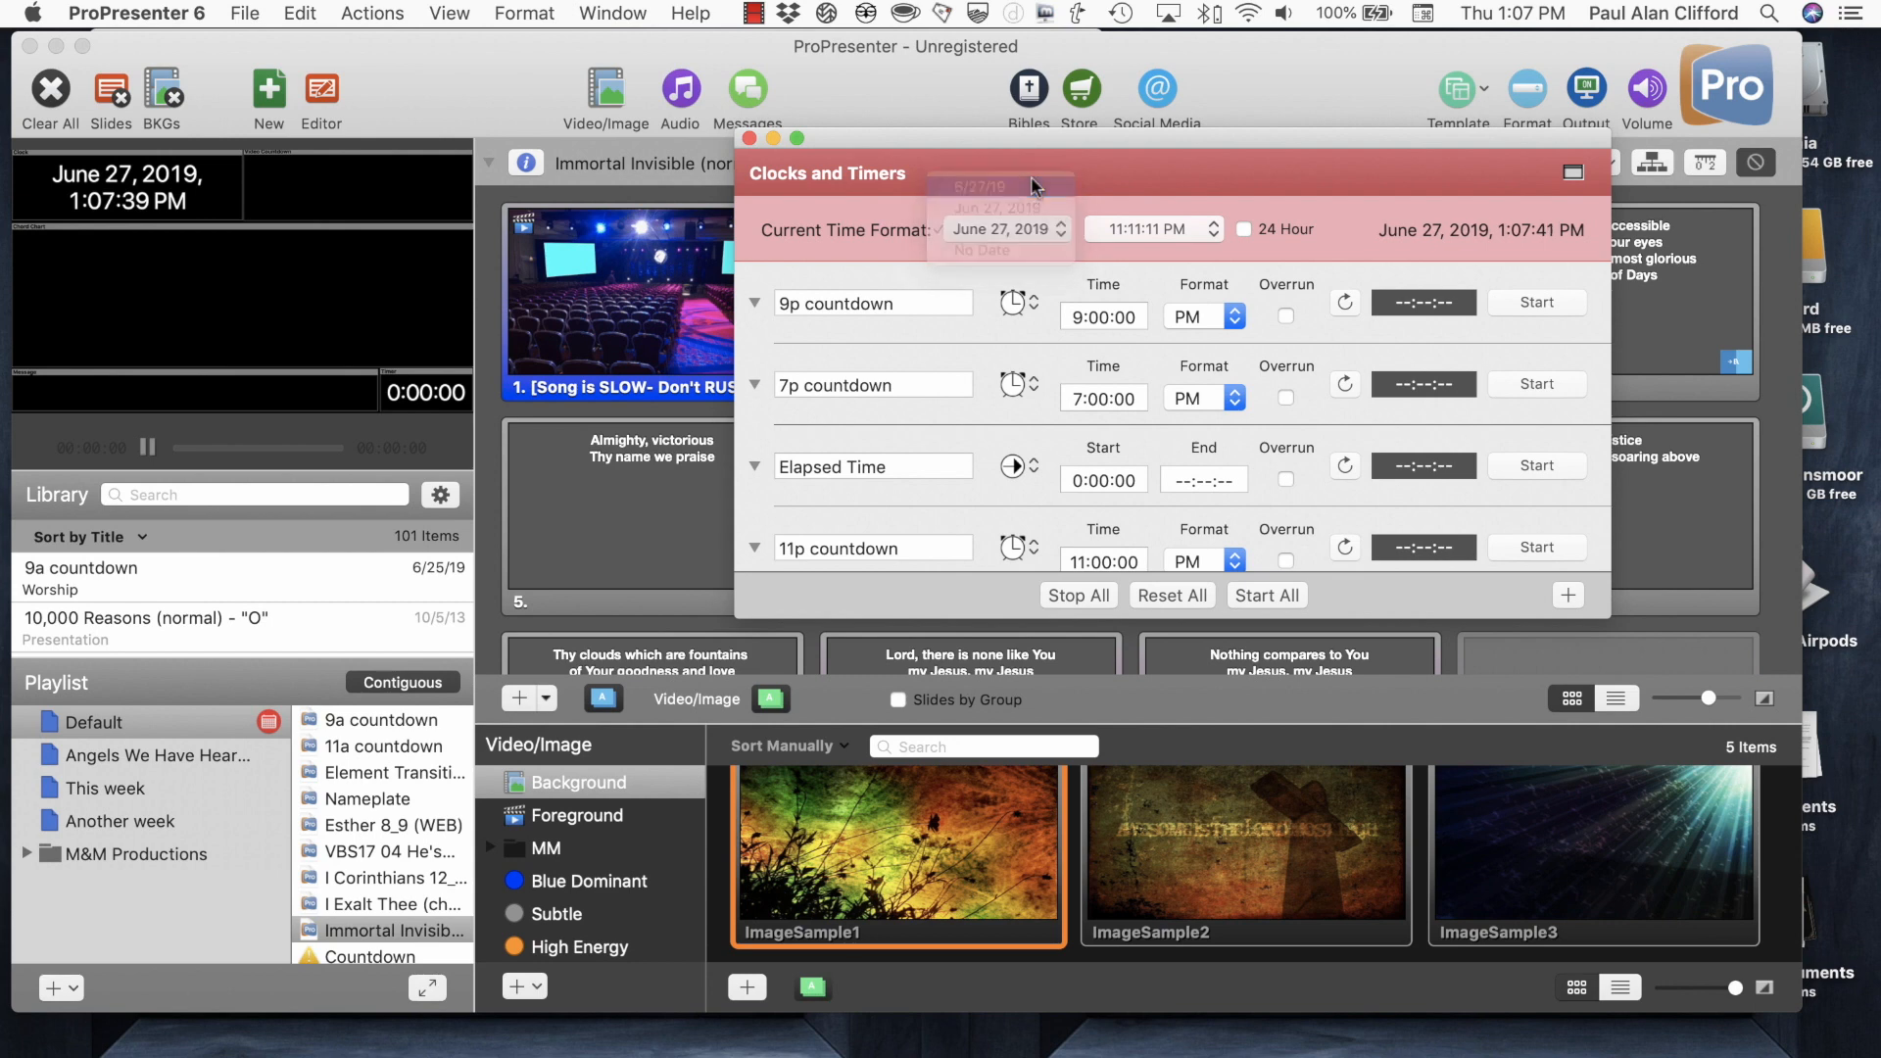
pyautogui.click(995, 186)
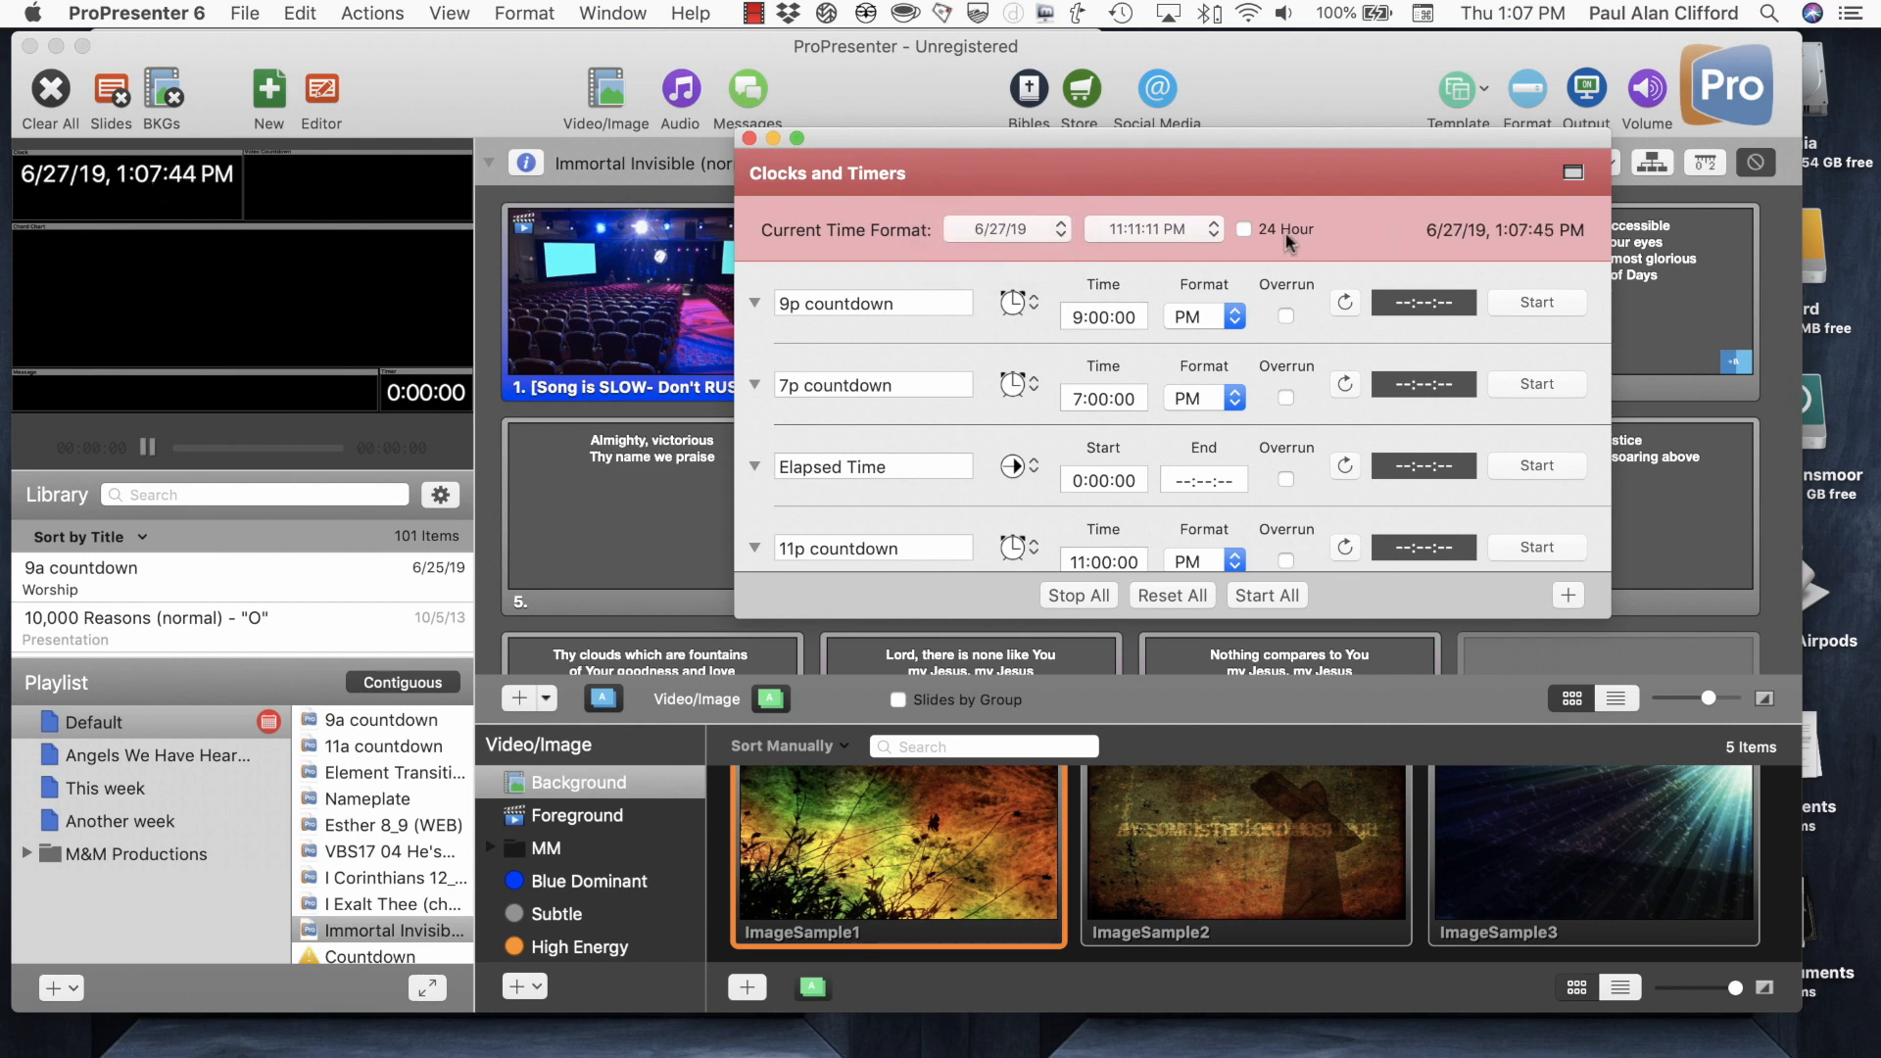
# Preview the 11:11 PM time format, then restore 11:11:11 PM with seconds.
pyautogui.click(1149, 229)
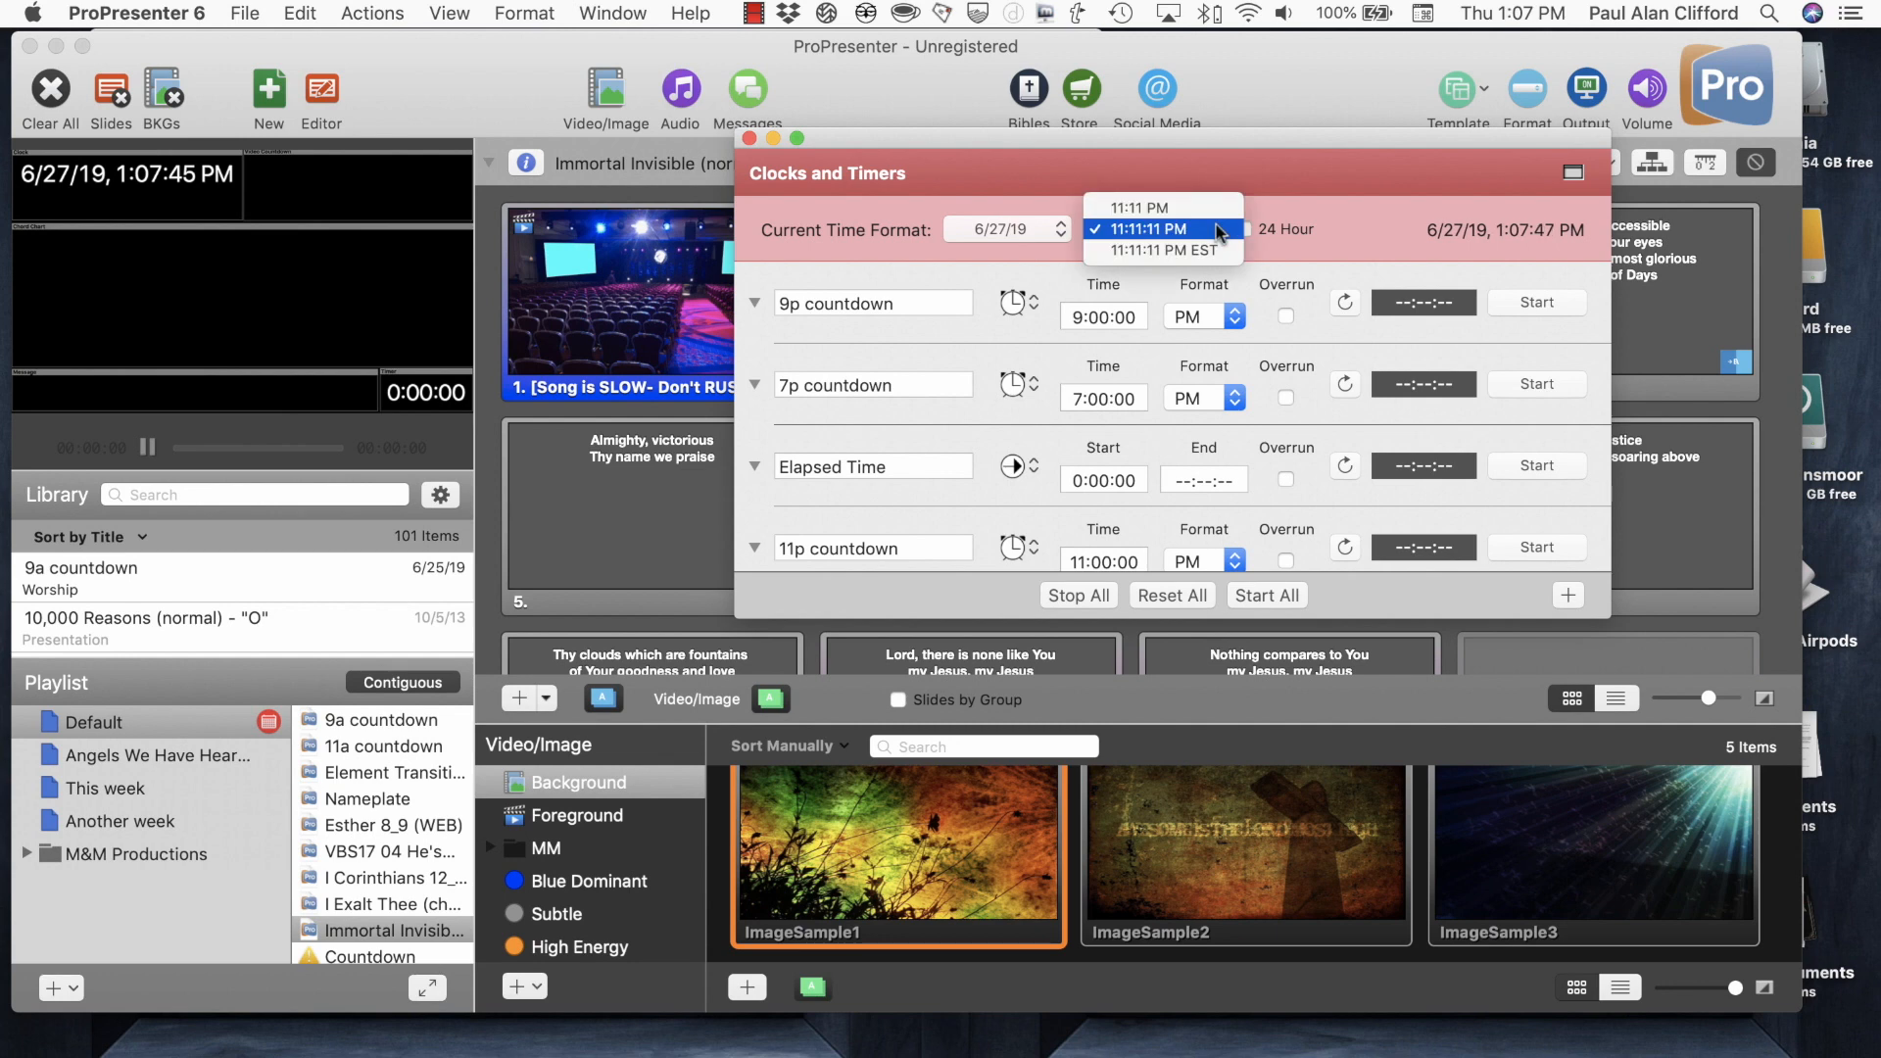
pyautogui.moveTo(1187, 206)
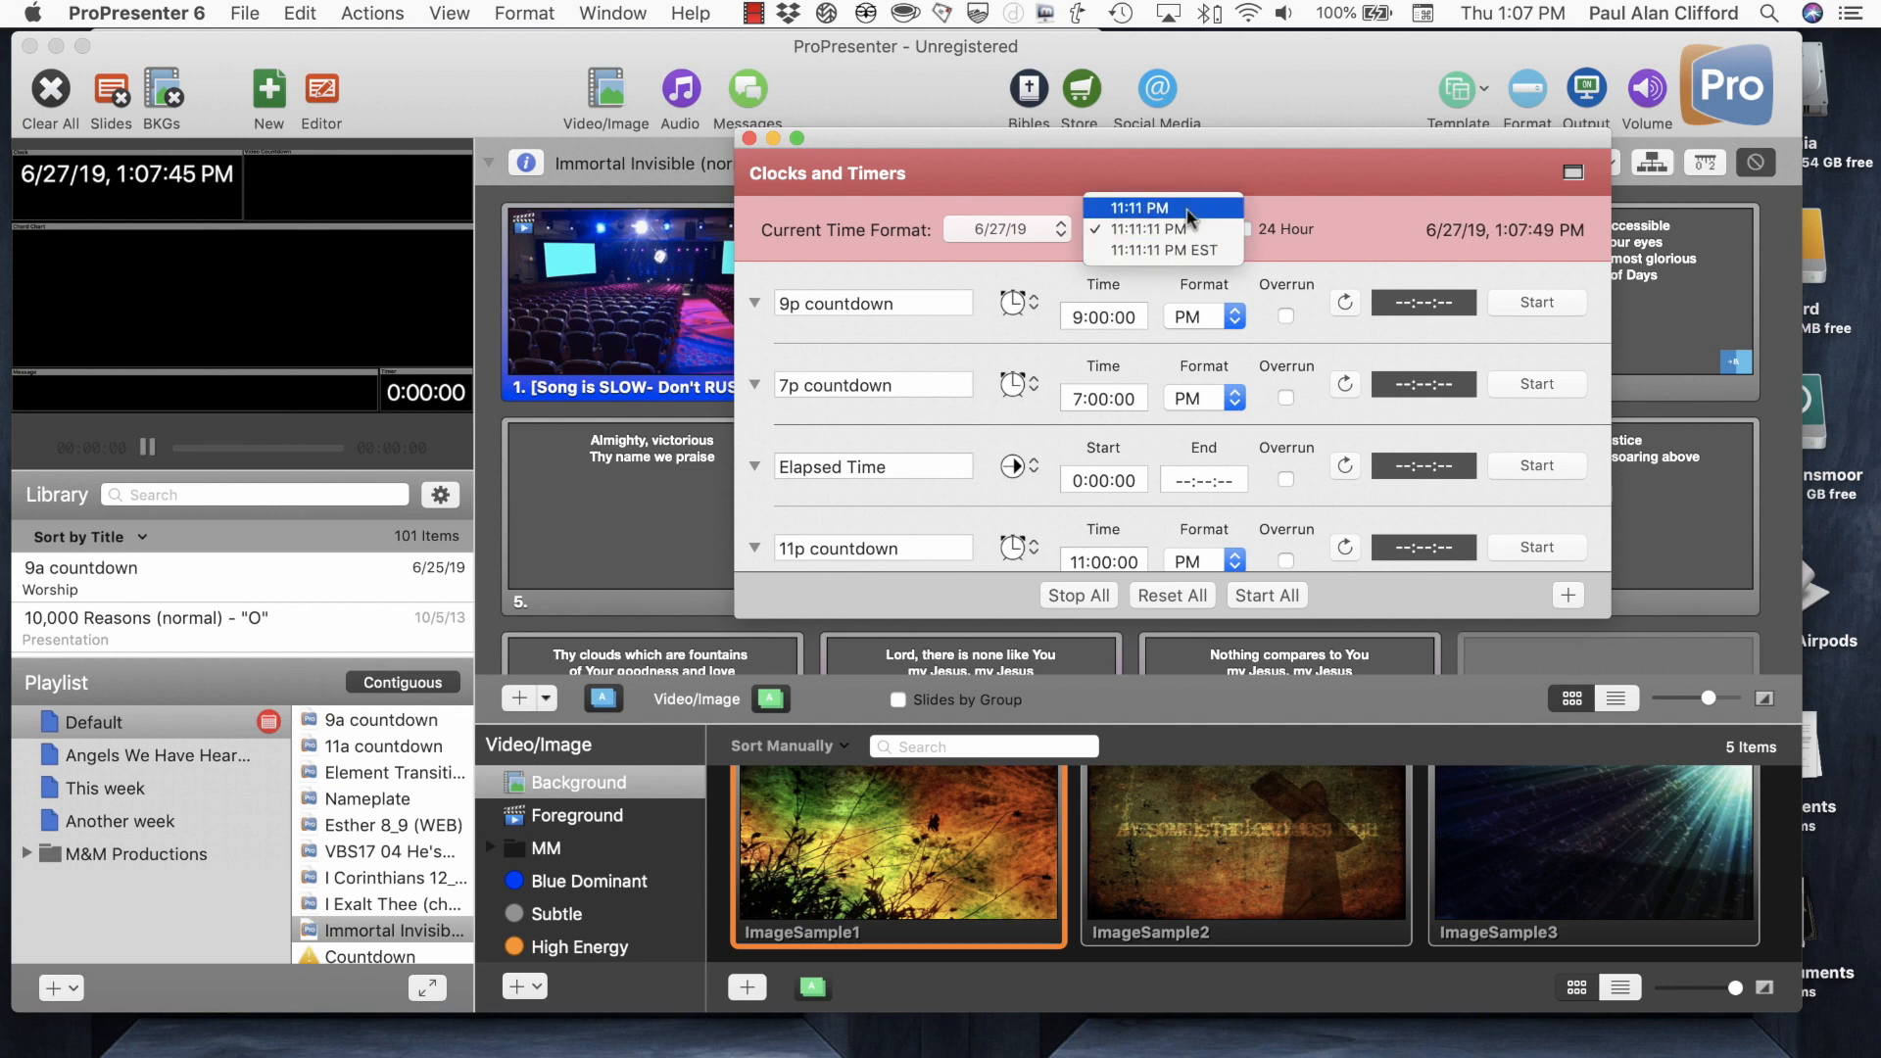
pyautogui.click(1153, 206)
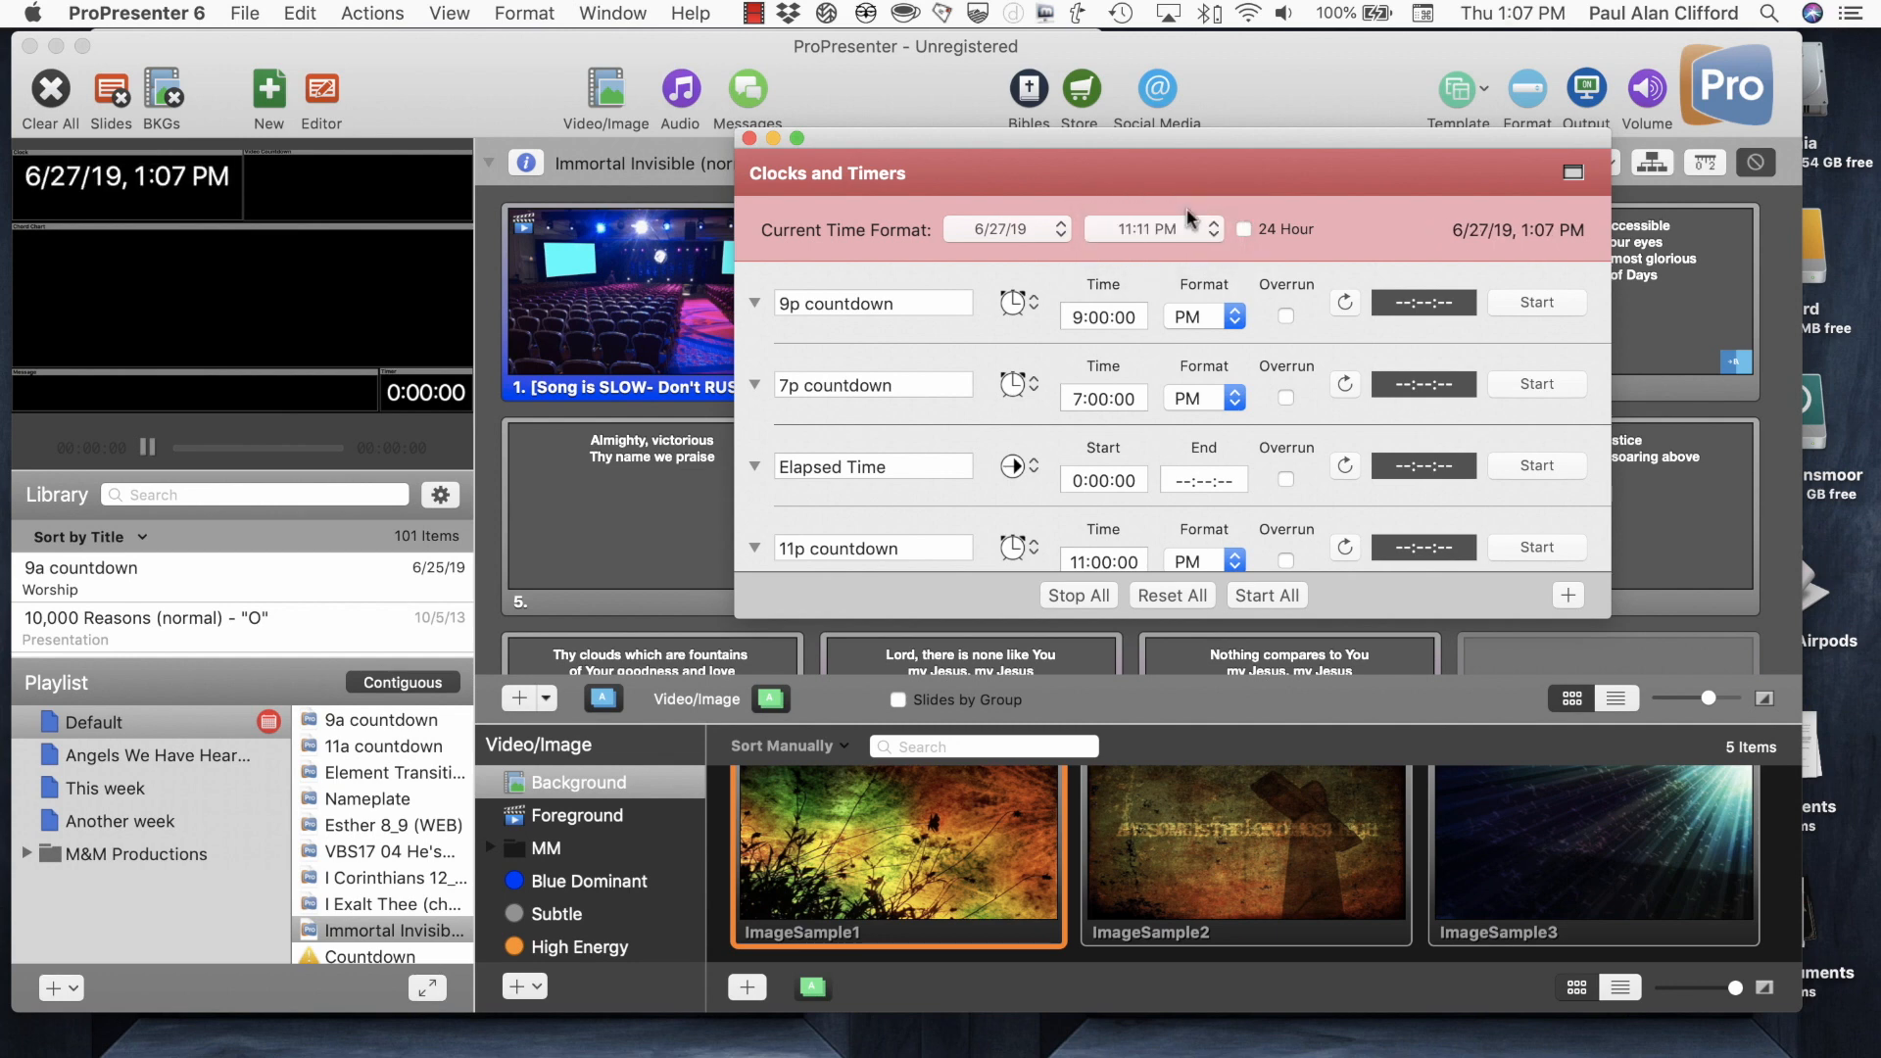
pyautogui.click(1212, 230)
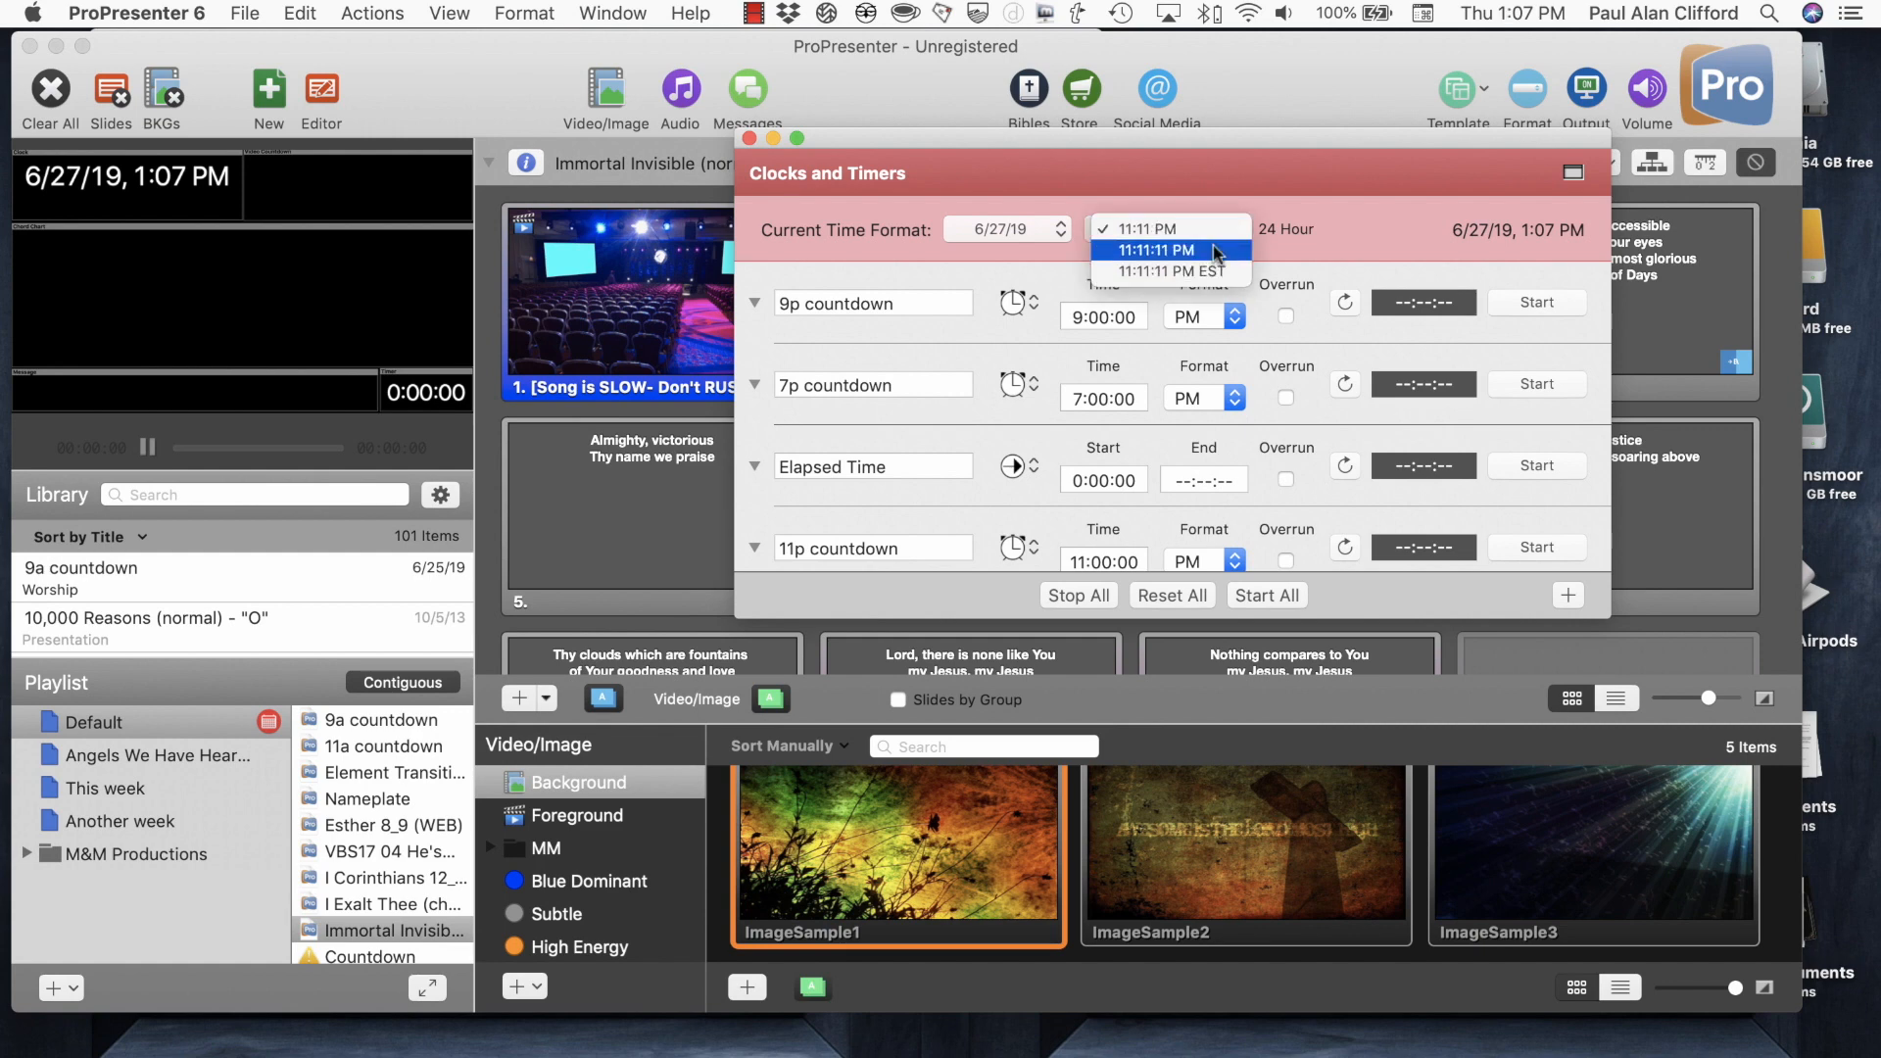
pyautogui.click(1153, 249)
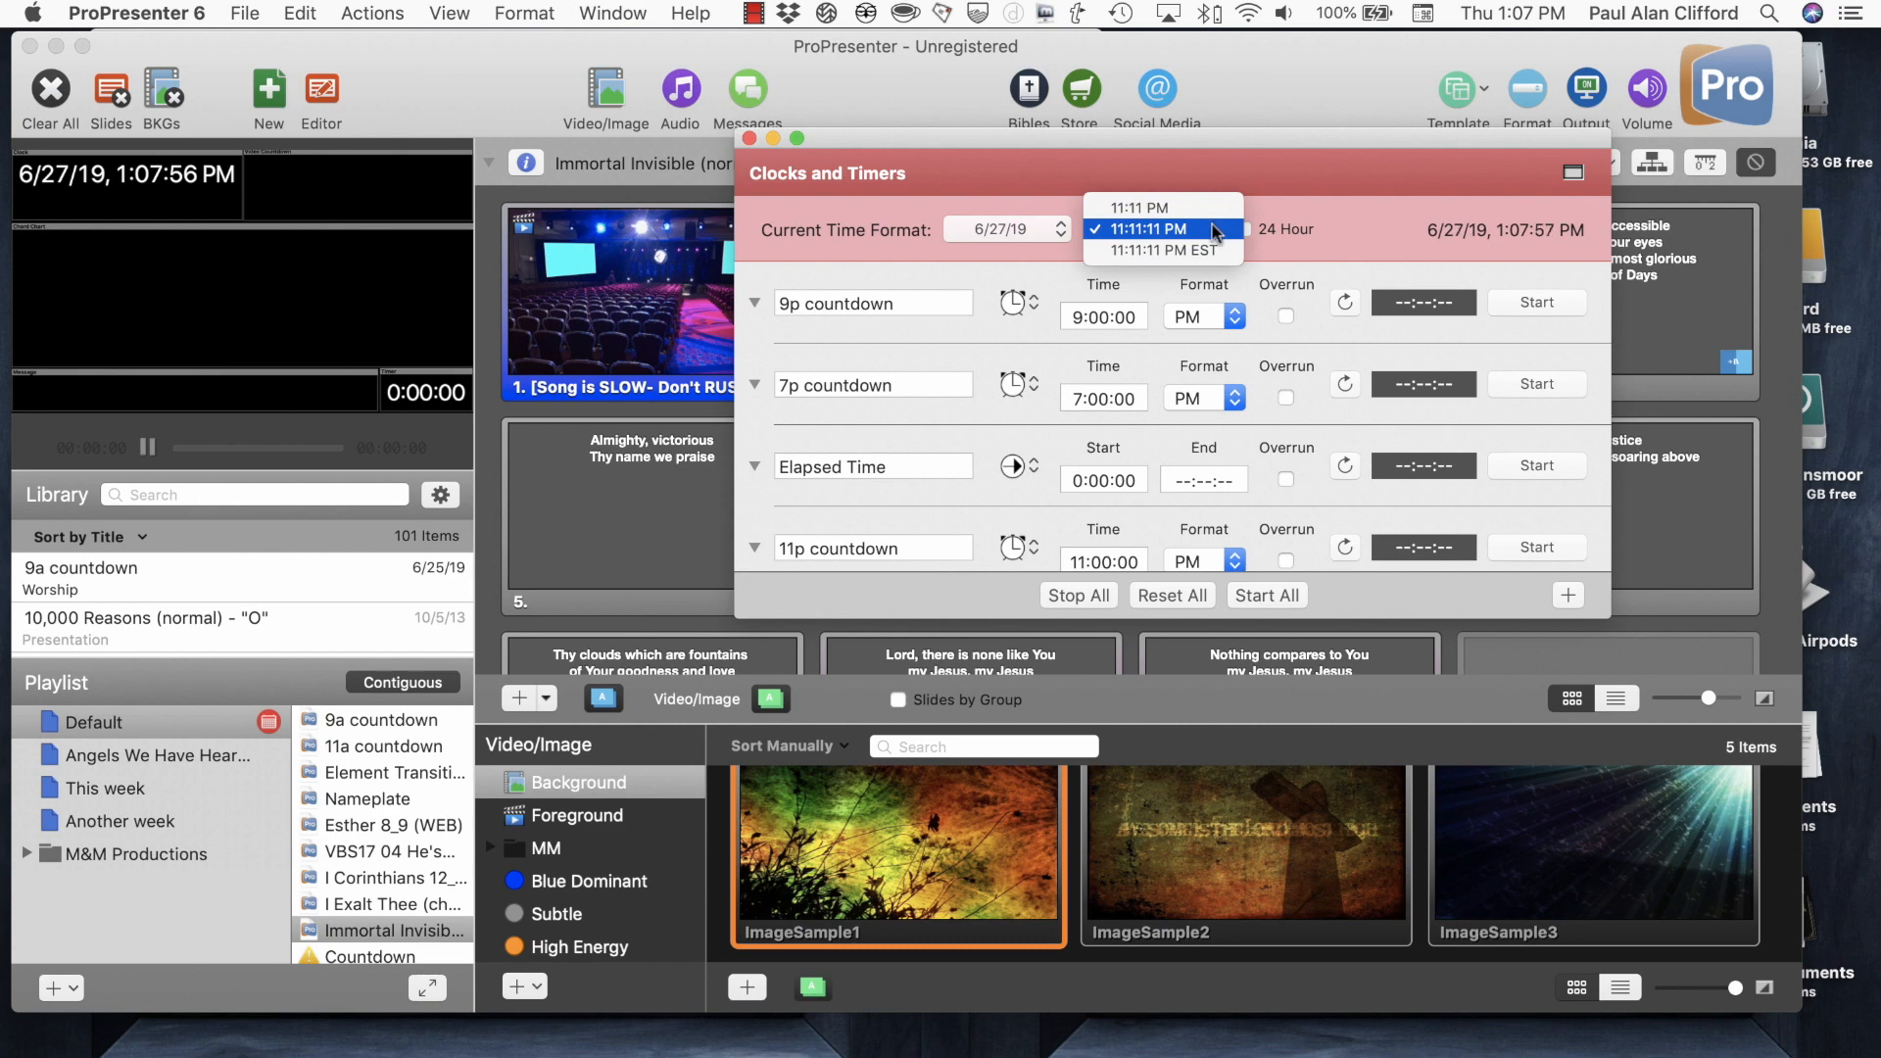
# Choose the 11:11:11 PM EST time format so the clock shows EDT.
pyautogui.click(1155, 229)
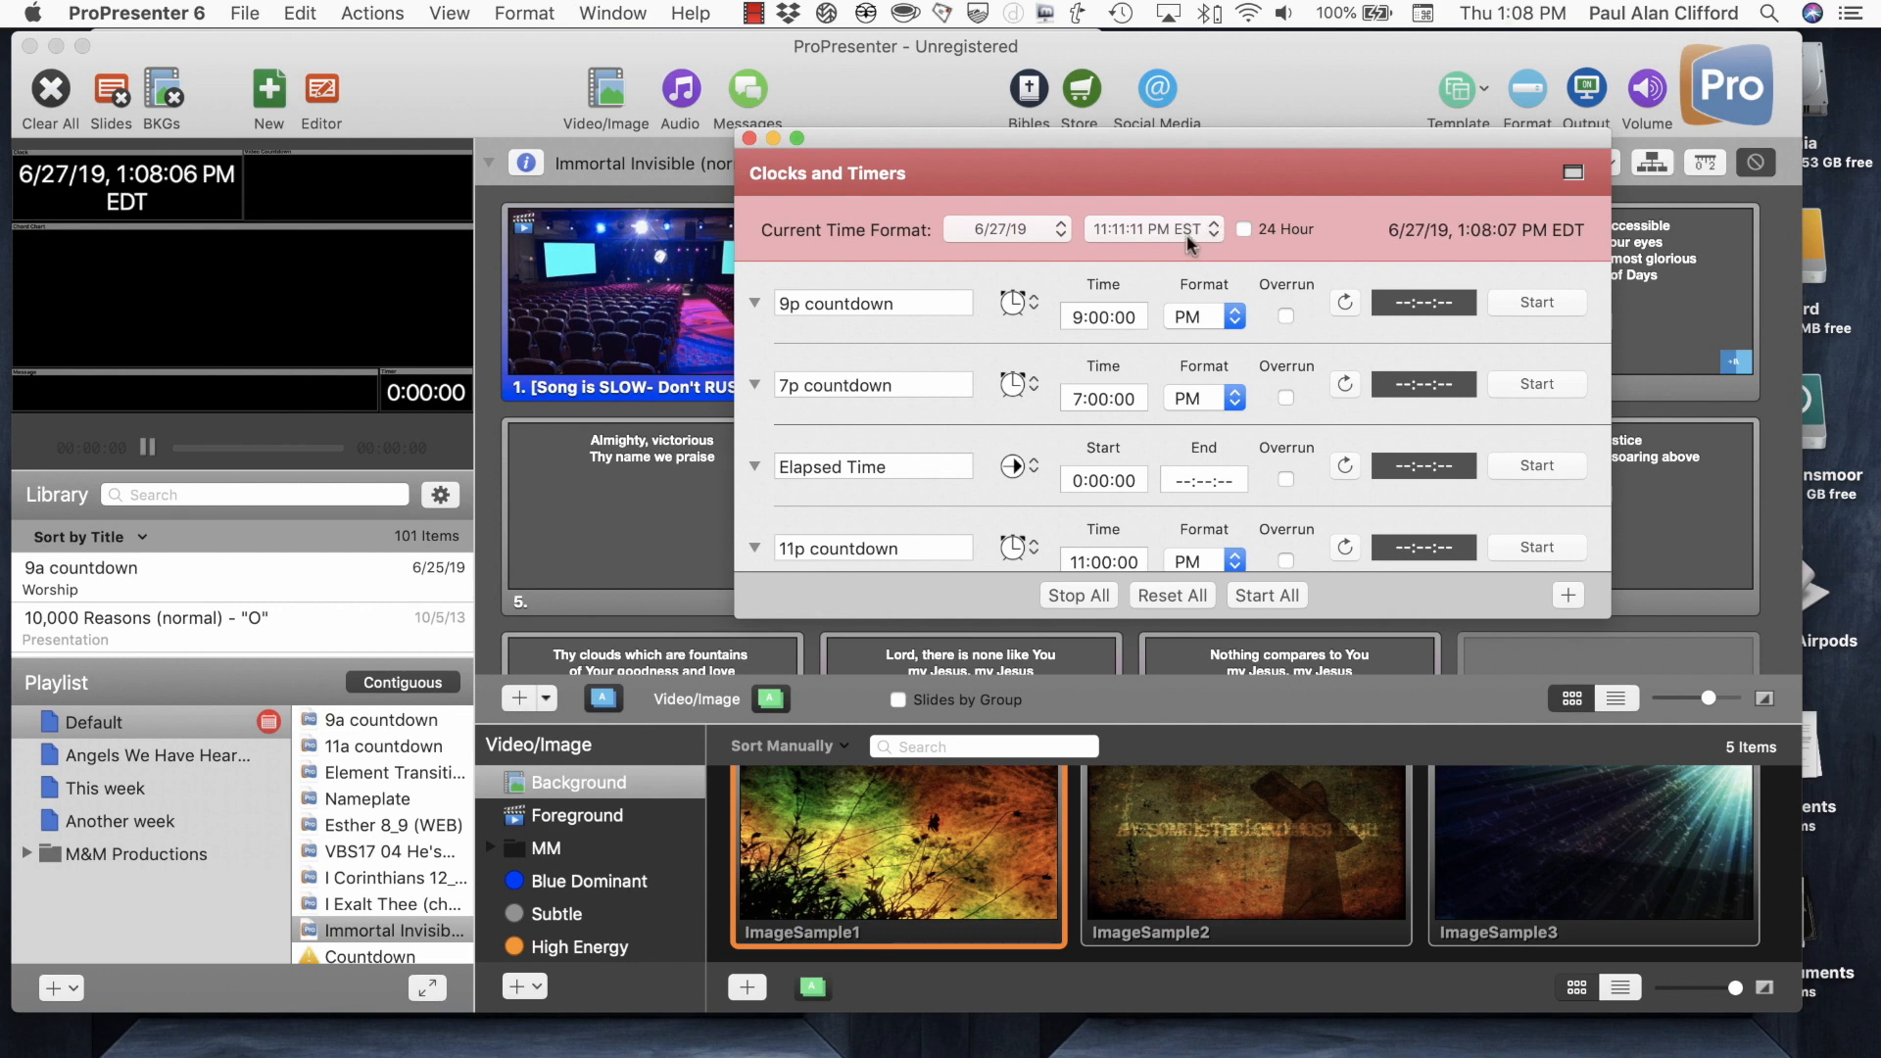
pyautogui.moveTo(1125, 222)
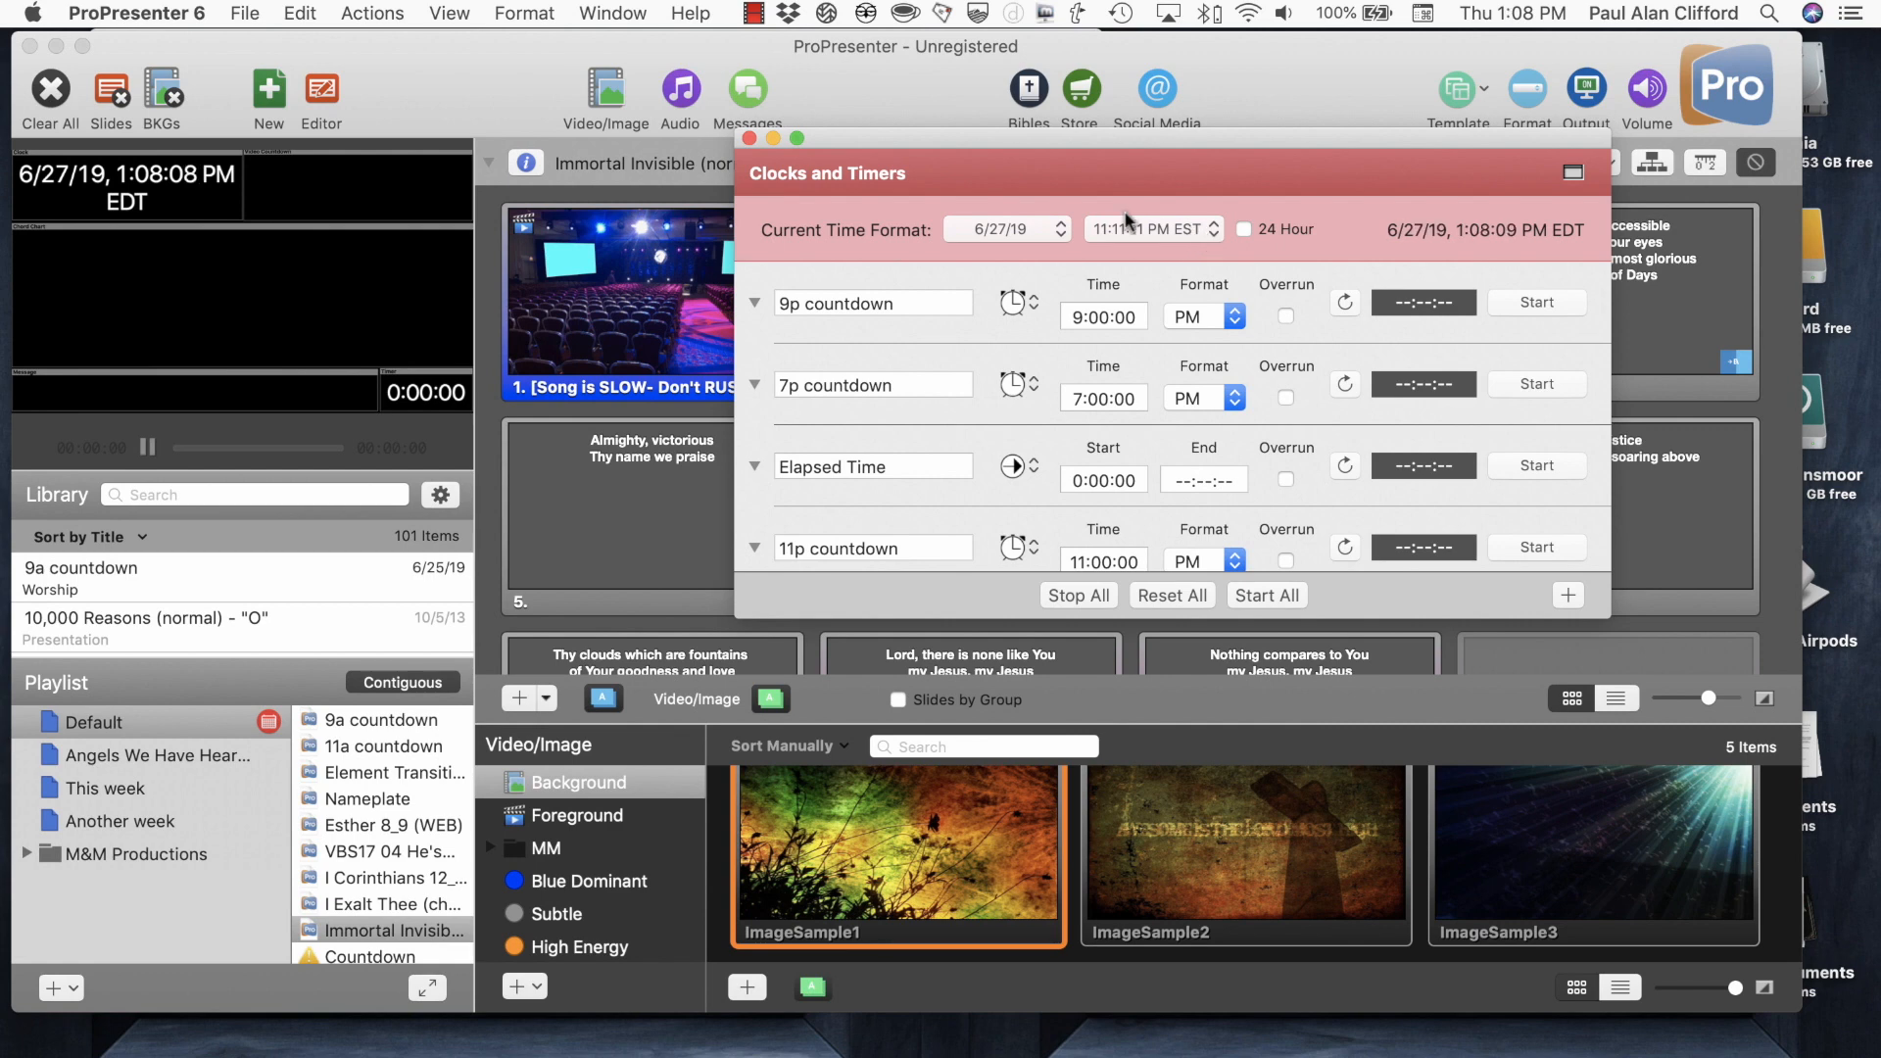
pyautogui.moveTo(1185, 240)
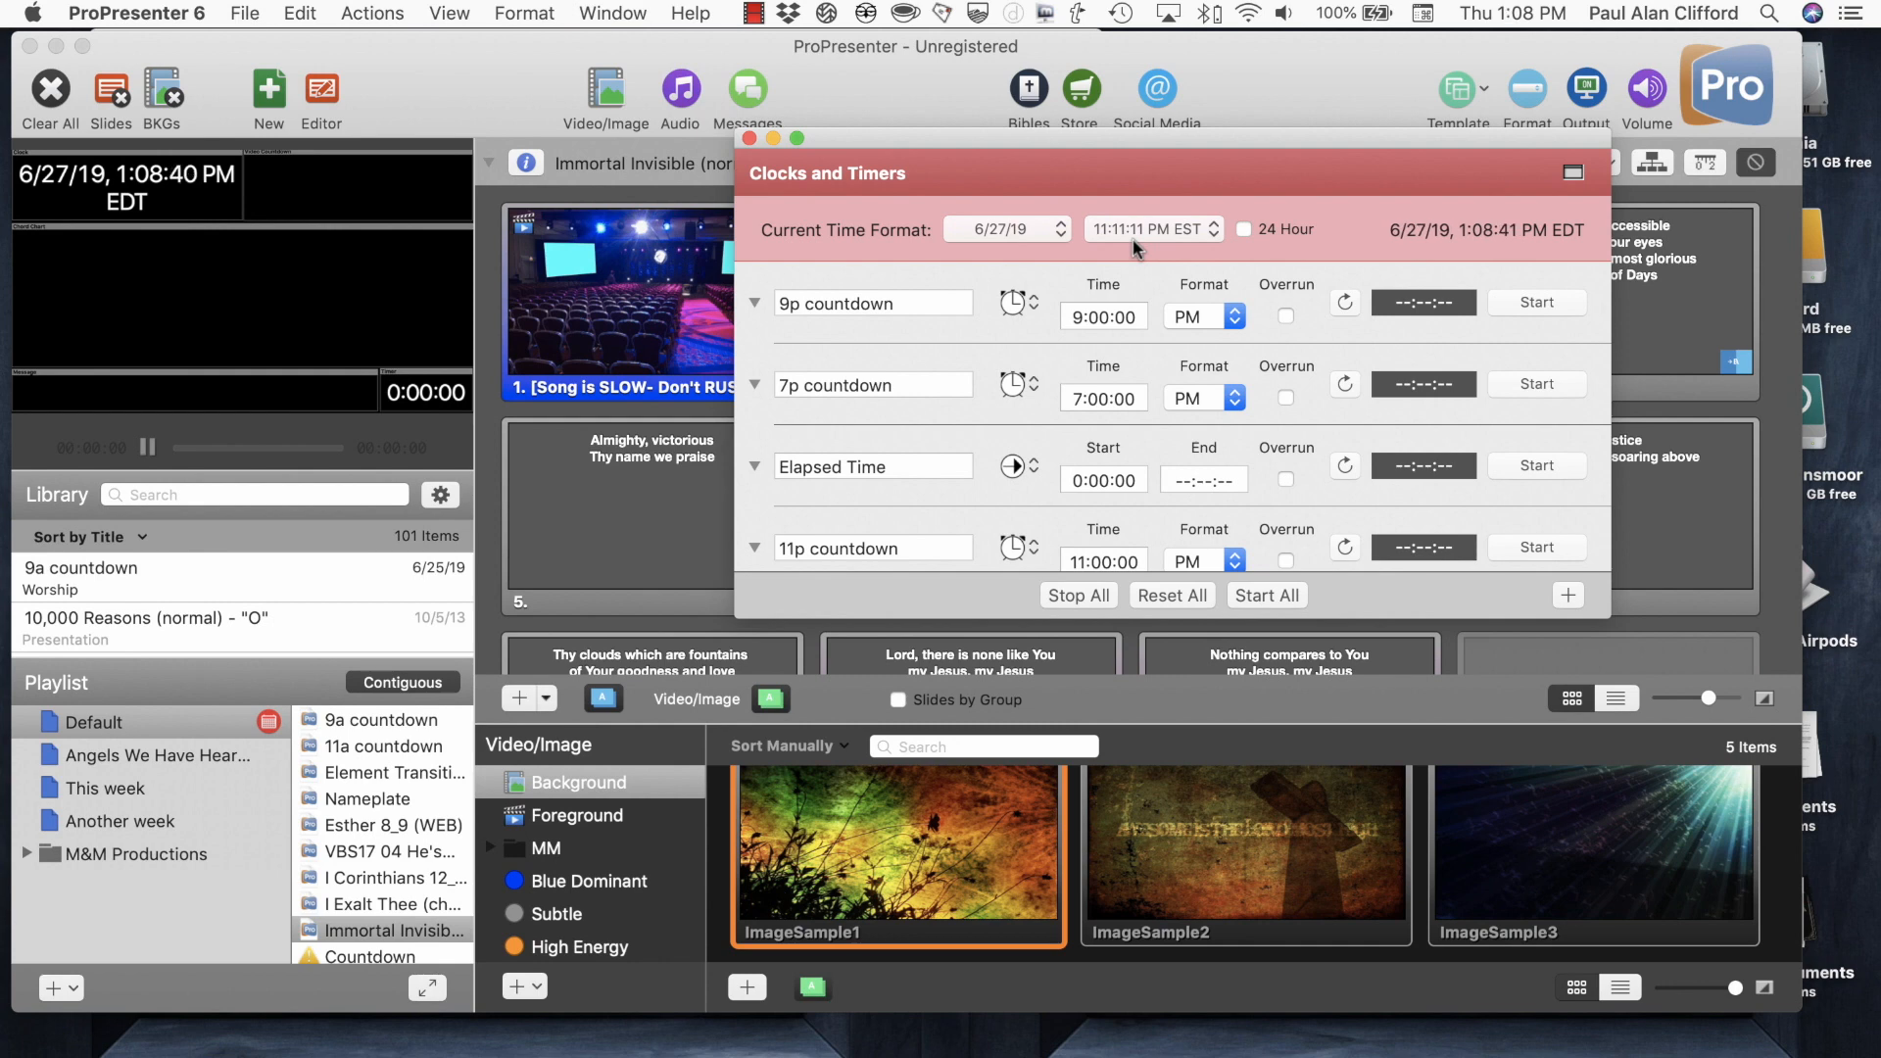
pyautogui.moveTo(1212, 250)
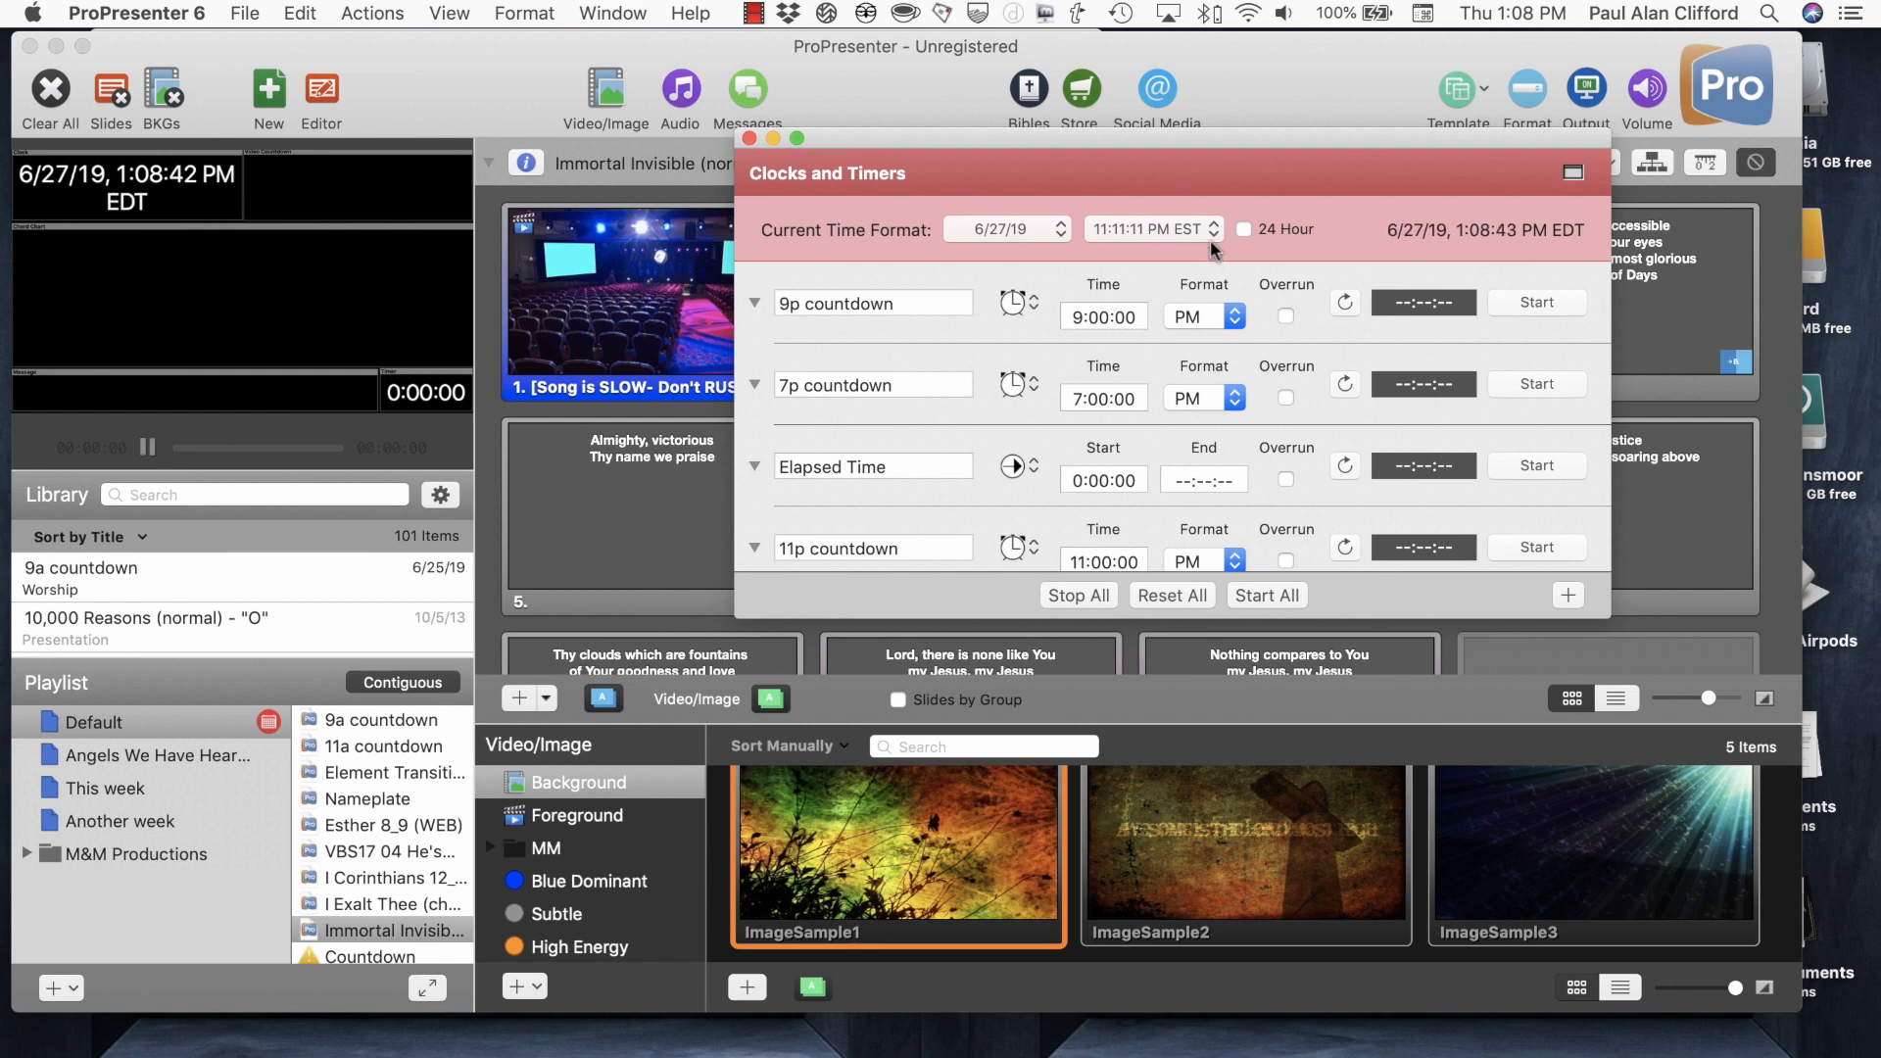
# Tick 24 Hour so the clock reads 13:08:55 EDT.
pyautogui.click(1222, 229)
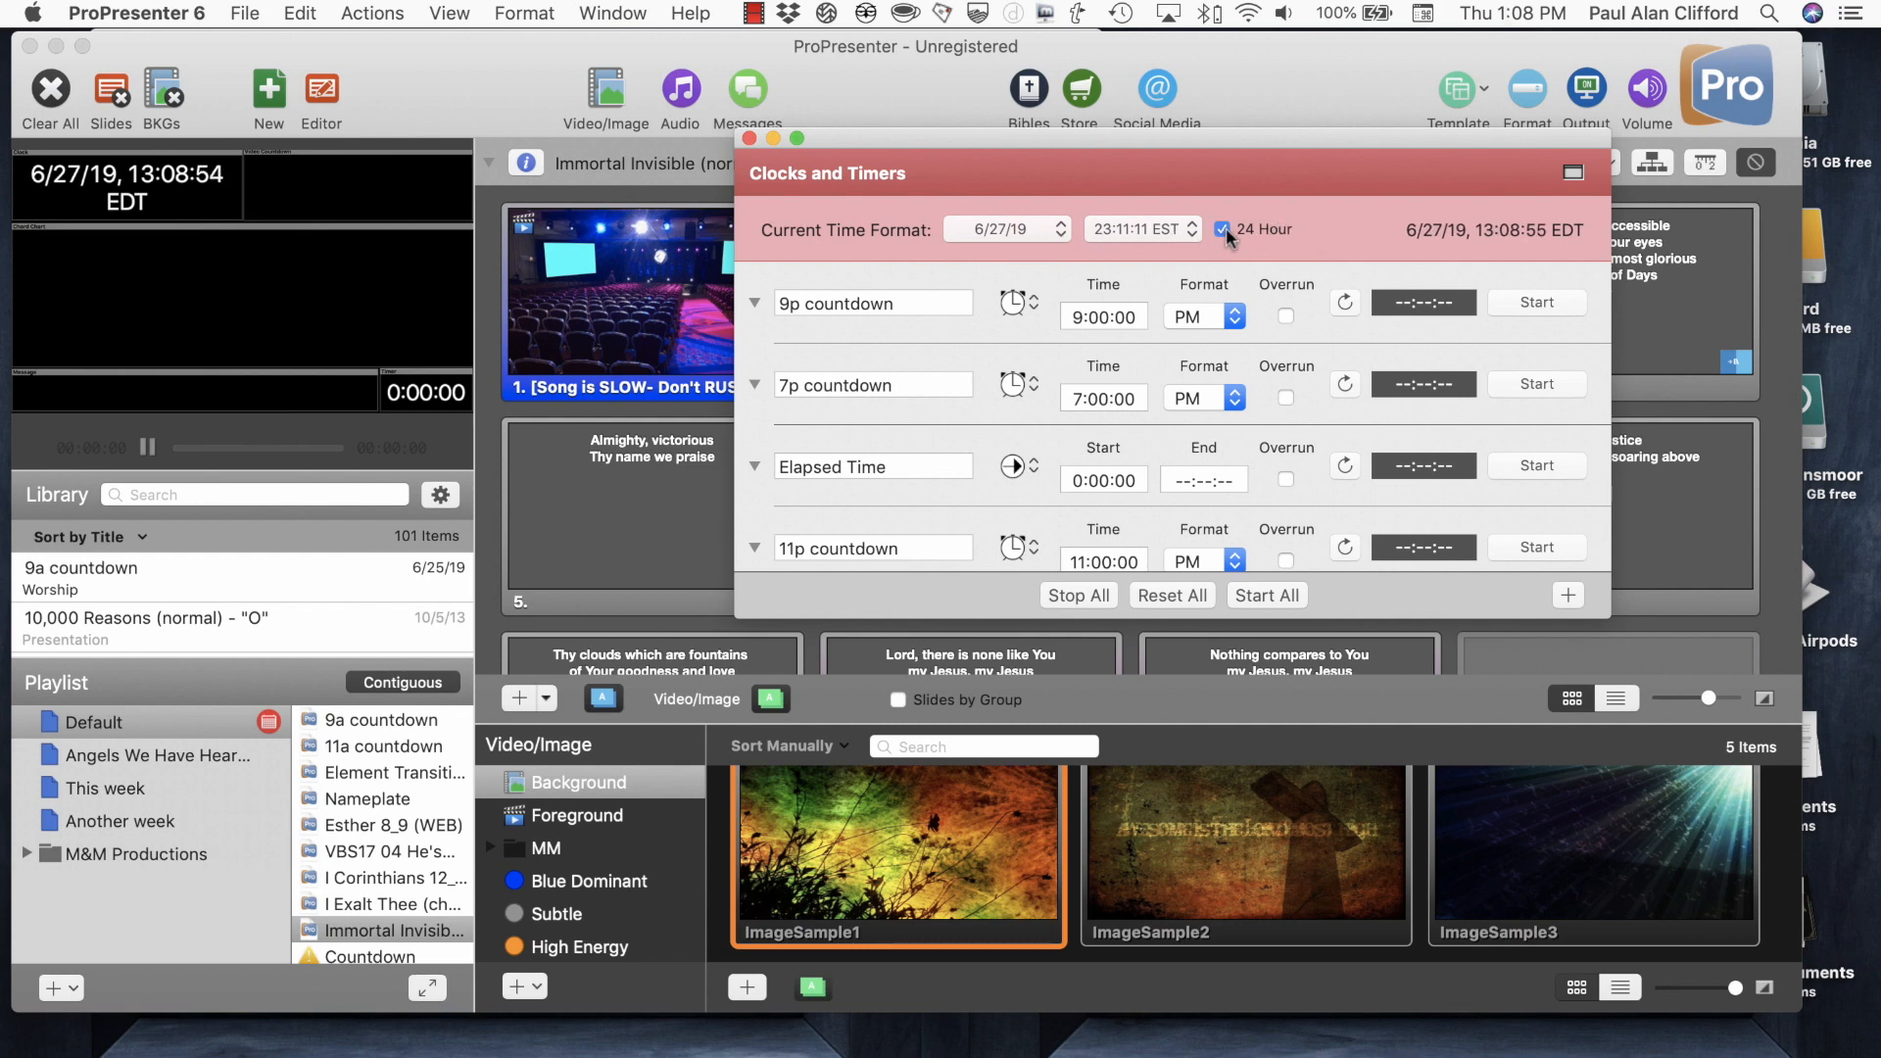
pyautogui.moveTo(1083, 234)
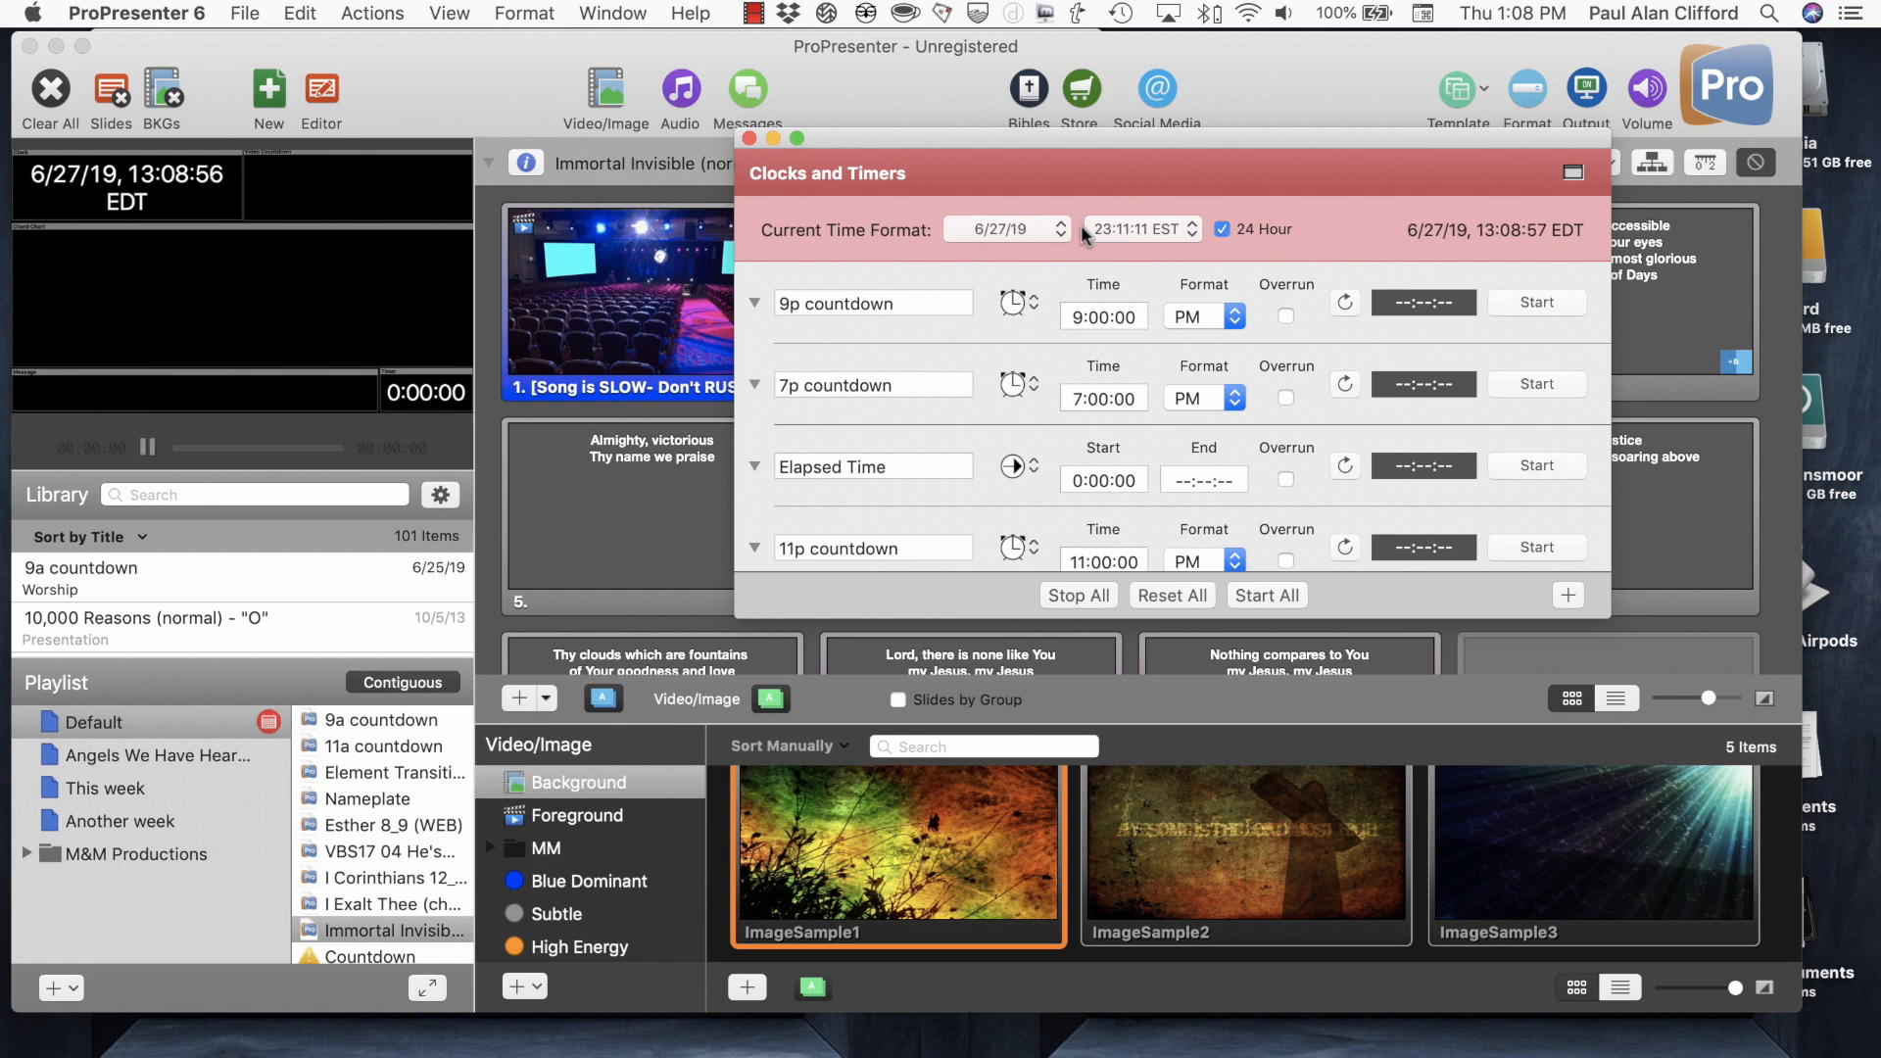